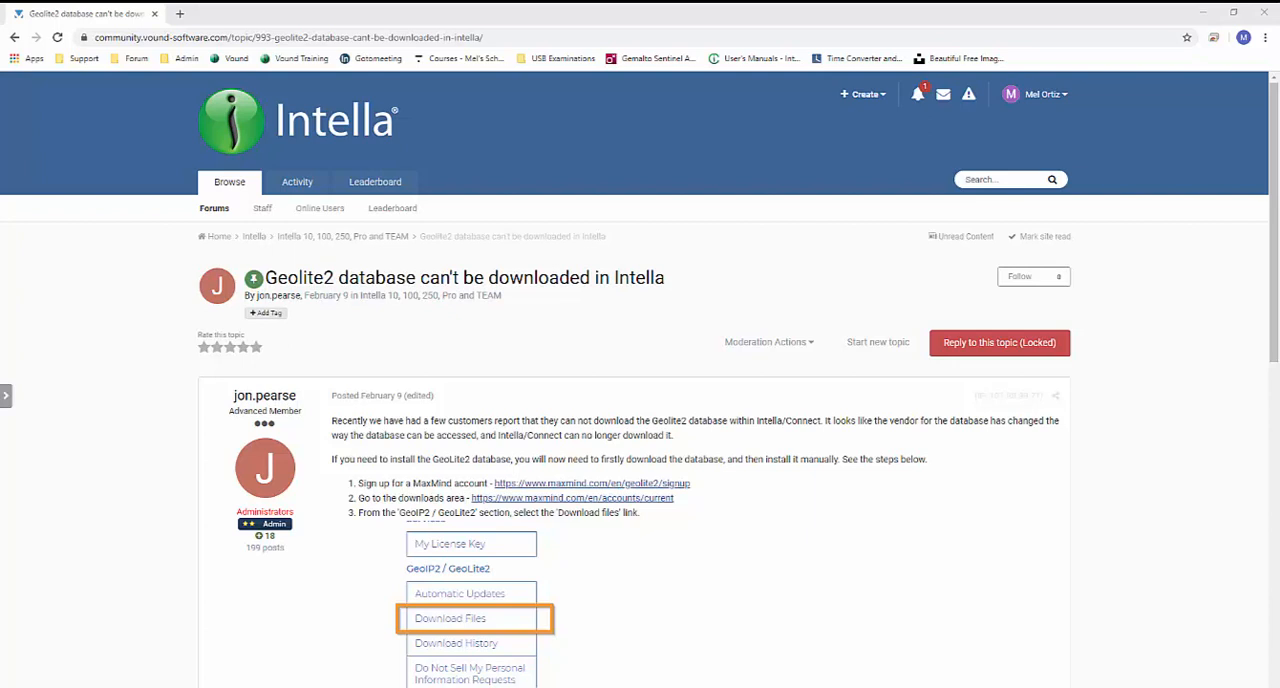
# Step: Open the MaxMind GeoLite2 sign-up form from the forum instructions, review it, and close it
pyautogui.scroll(-3)
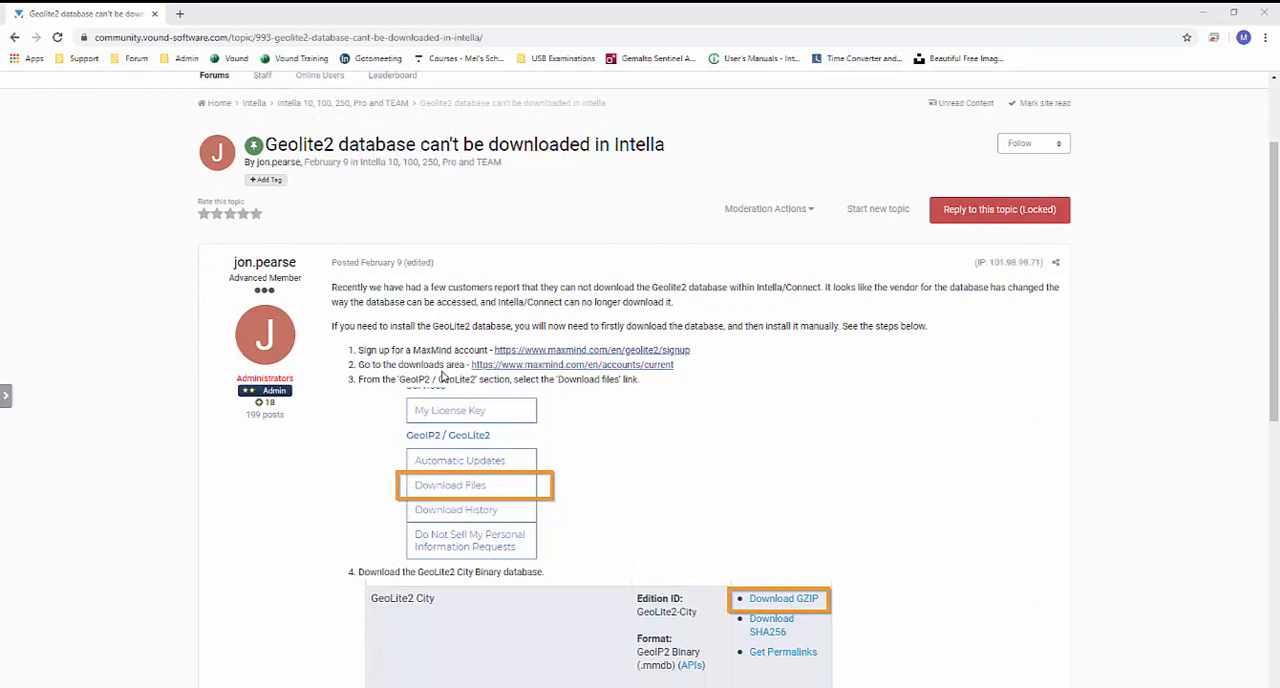
pyautogui.moveTo(425, 427)
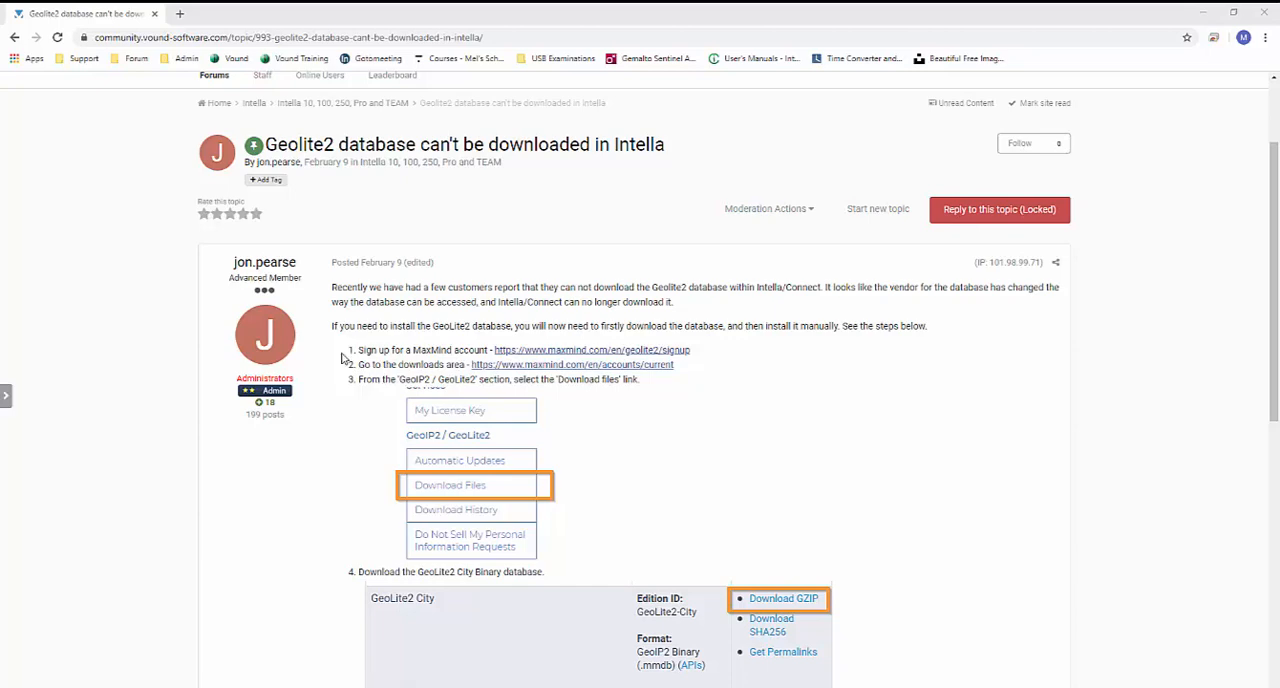
pyautogui.scroll(-3)
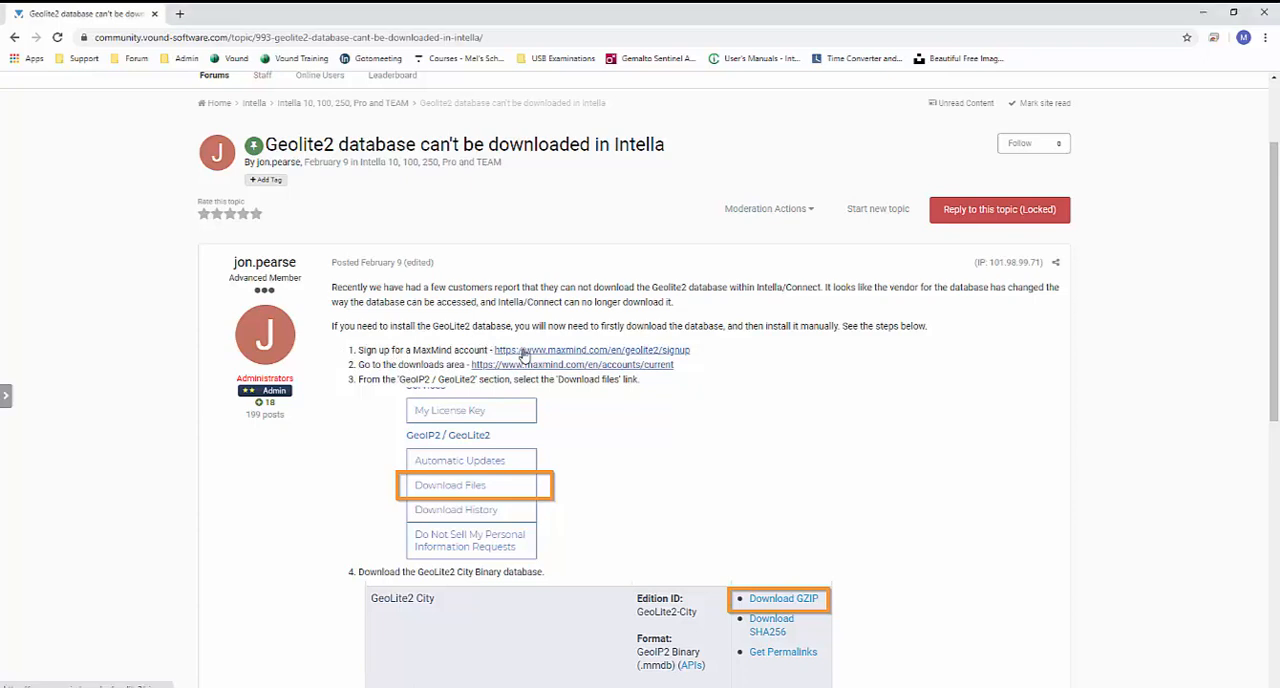
pyautogui.click(591, 349)
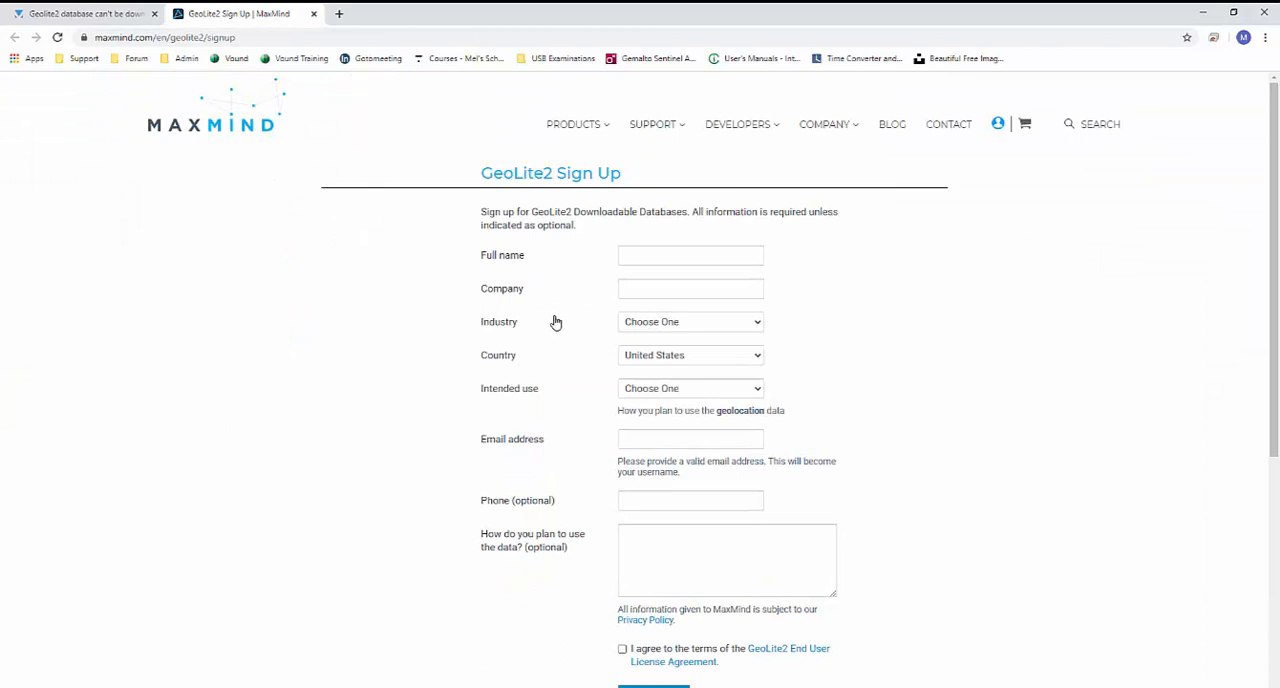
pyautogui.moveTo(546, 362)
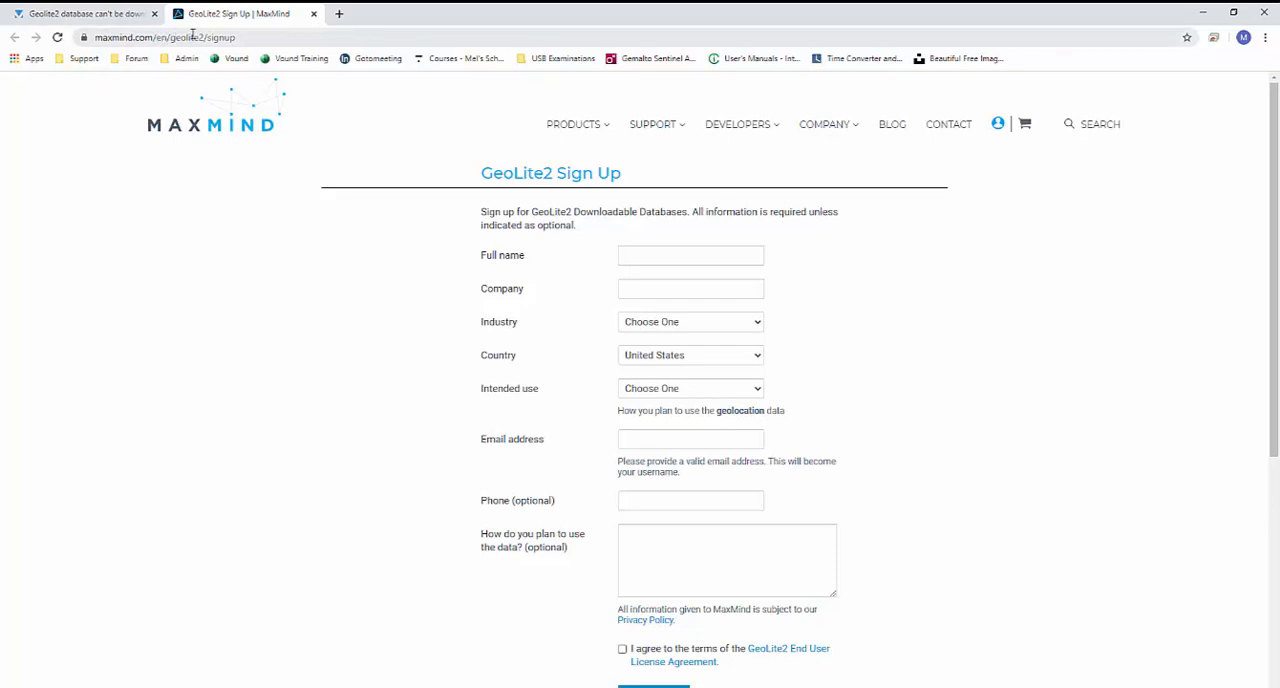
pyautogui.moveTo(402, 380)
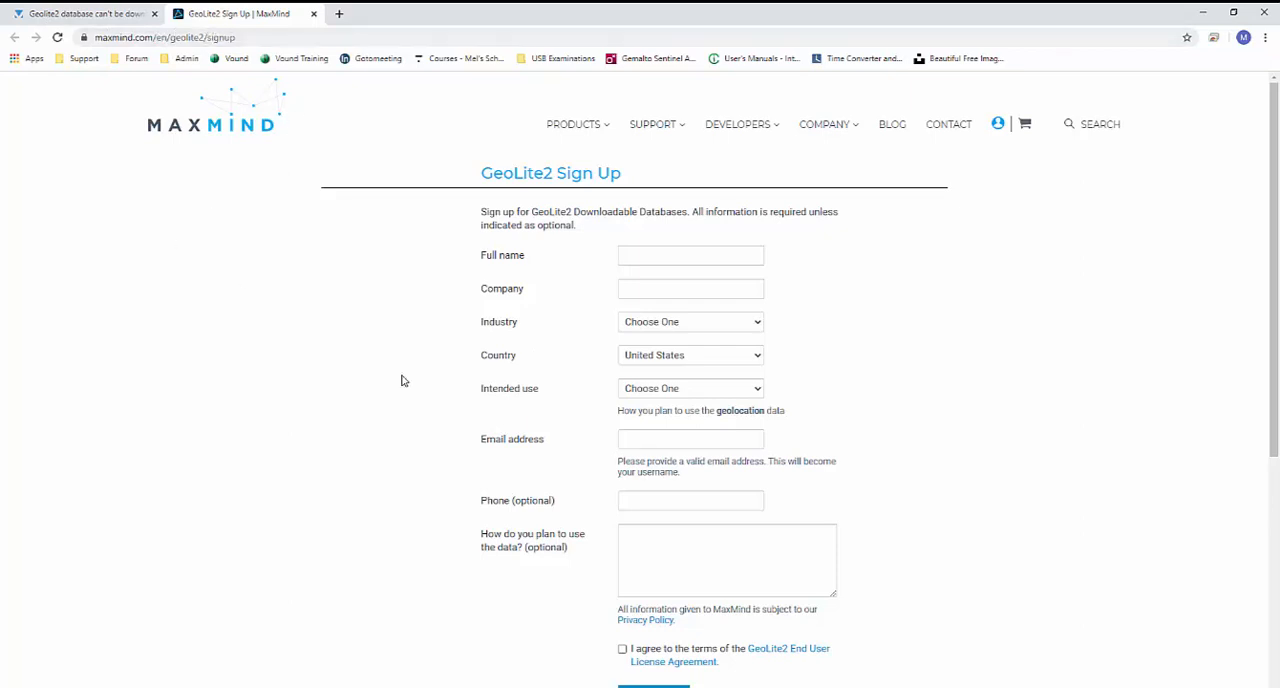
pyautogui.scroll(-3)
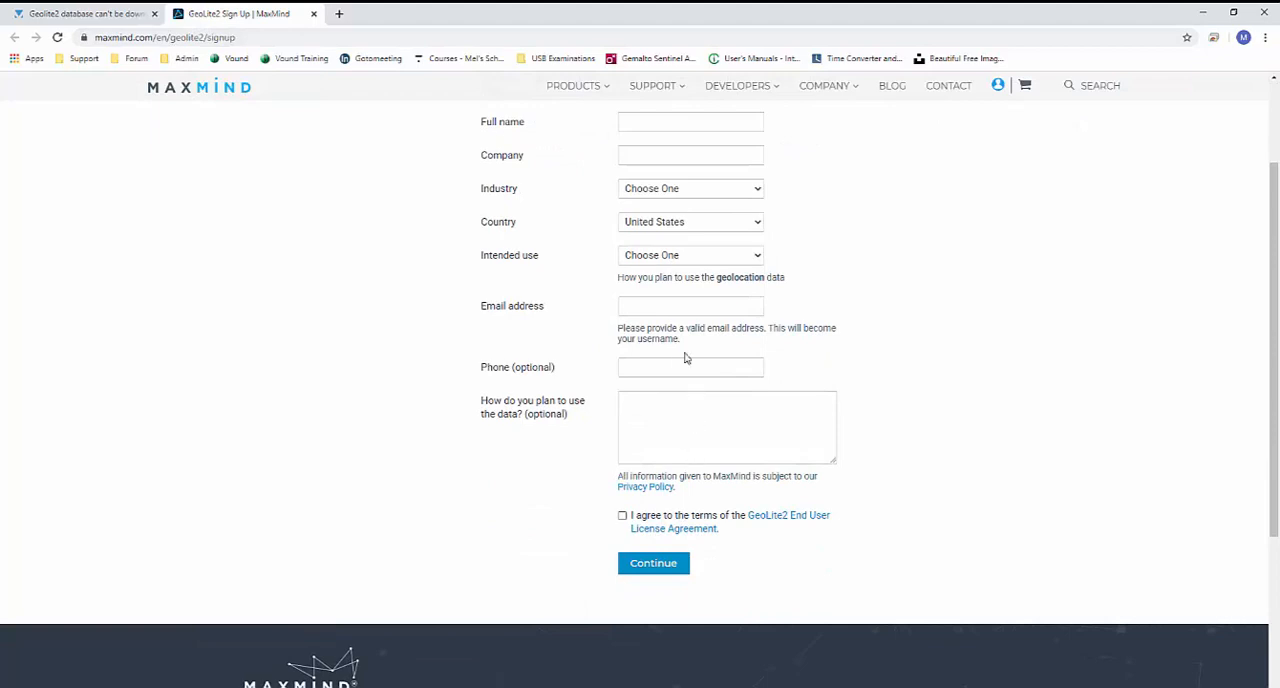
pyautogui.scroll(3)
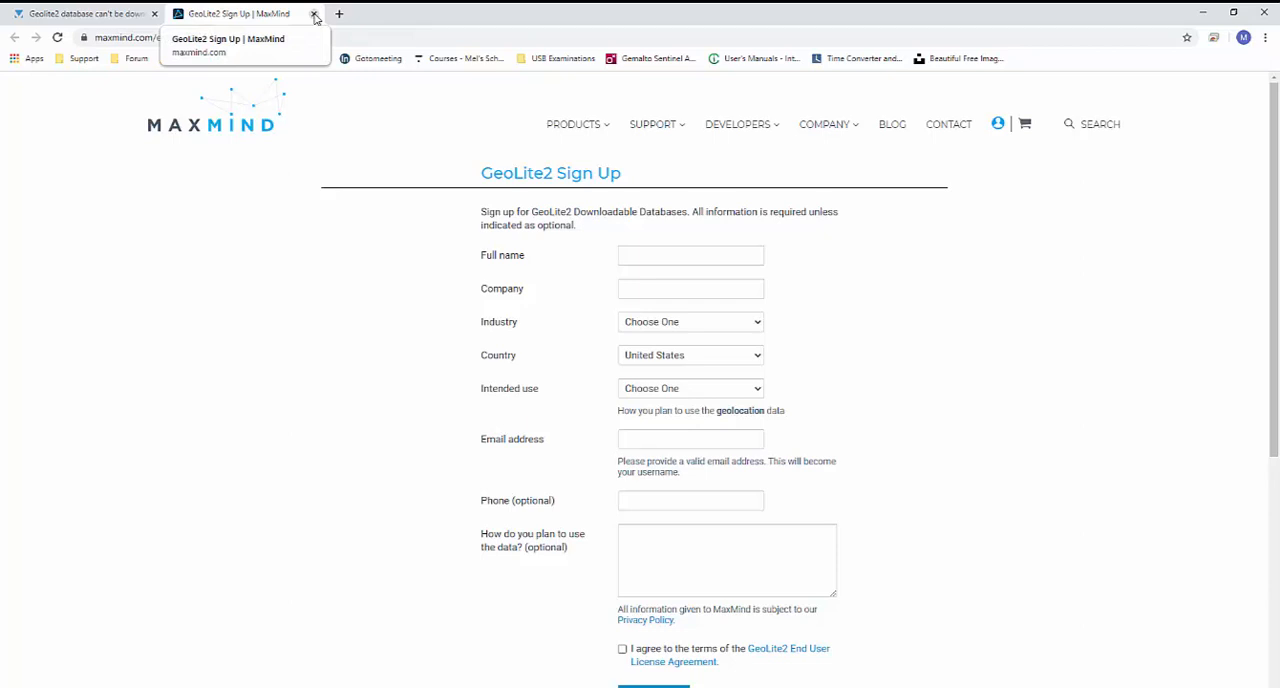
pyautogui.click(314, 13)
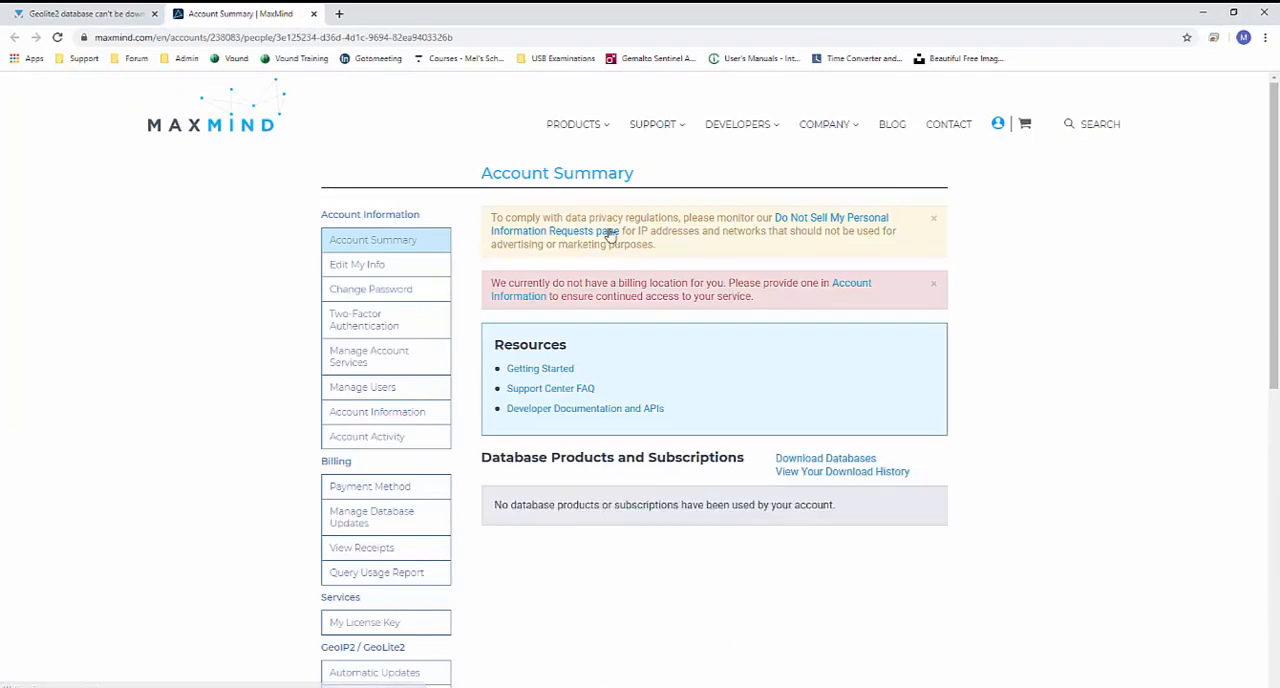
# Step: From the account's Download Files page, download the GeoLite2 City database as GZIP
pyautogui.scroll(-3)
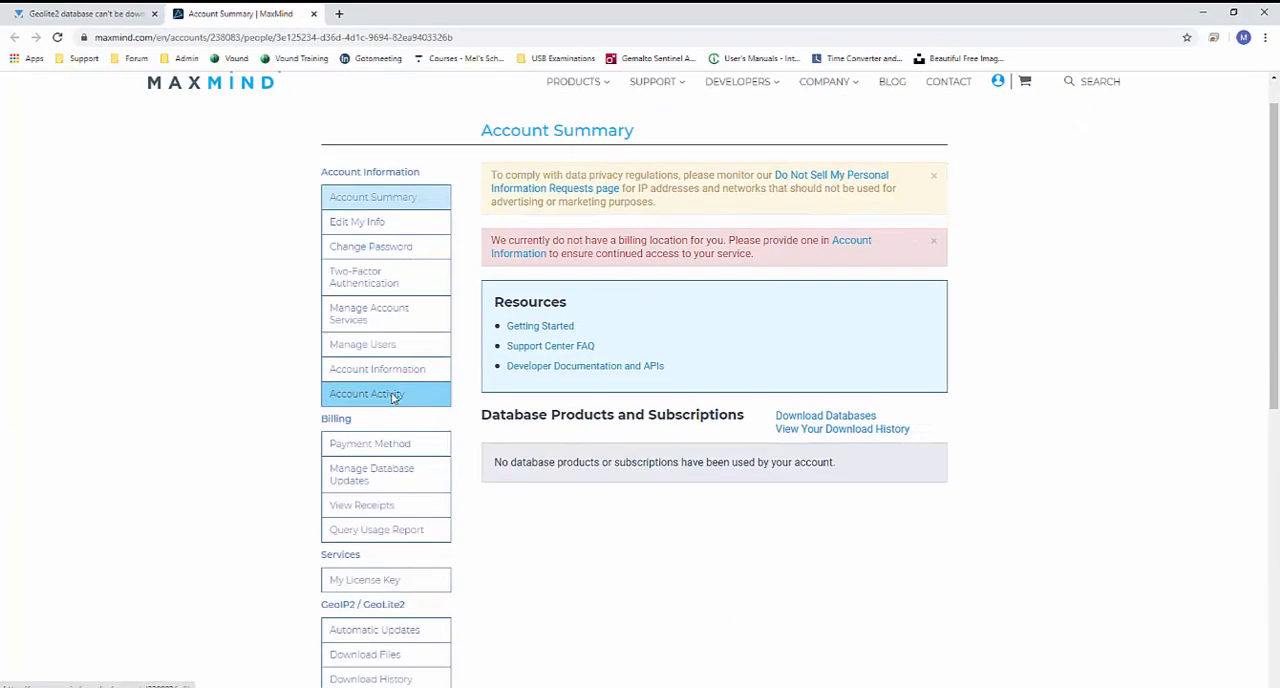
pyautogui.scroll(-3)
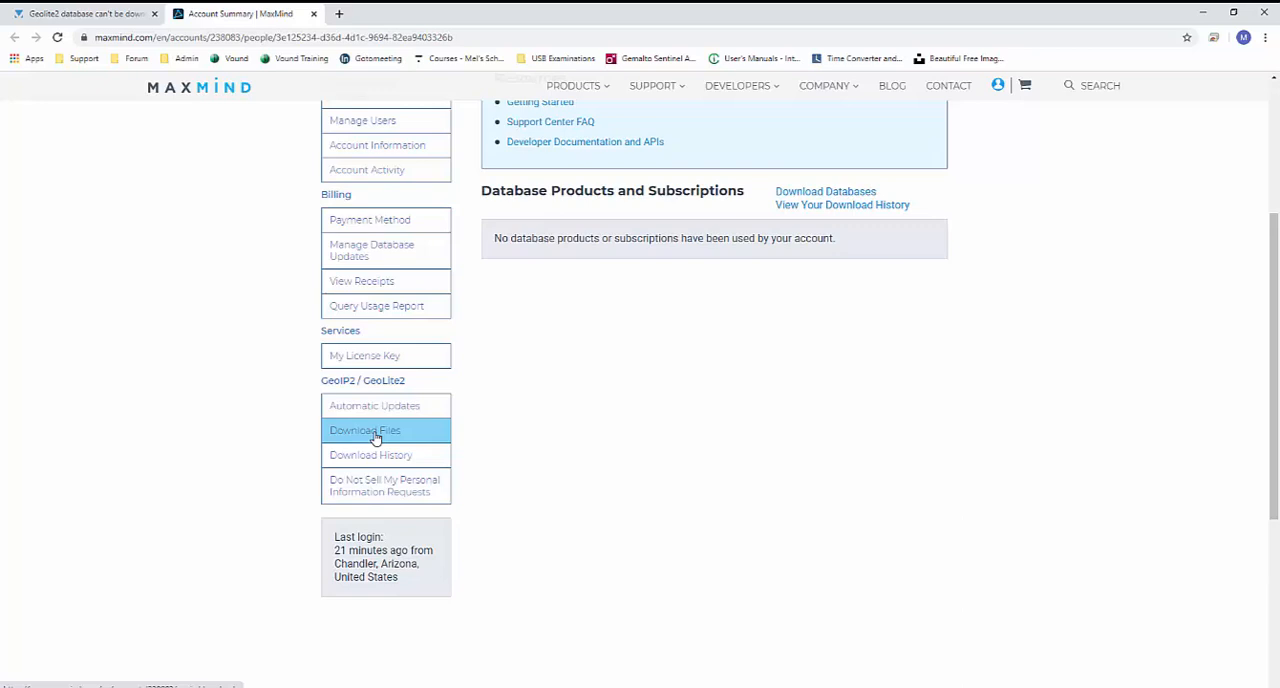
pyautogui.moveTo(393, 438)
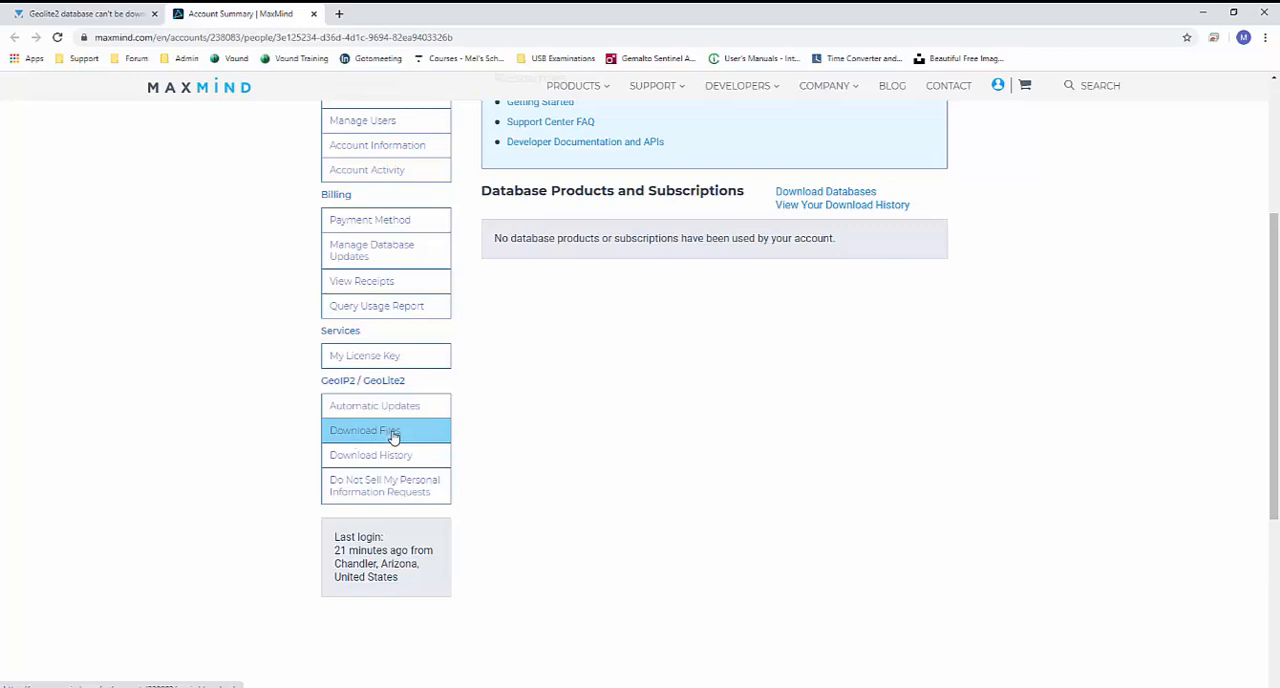
pyautogui.click(364, 430)
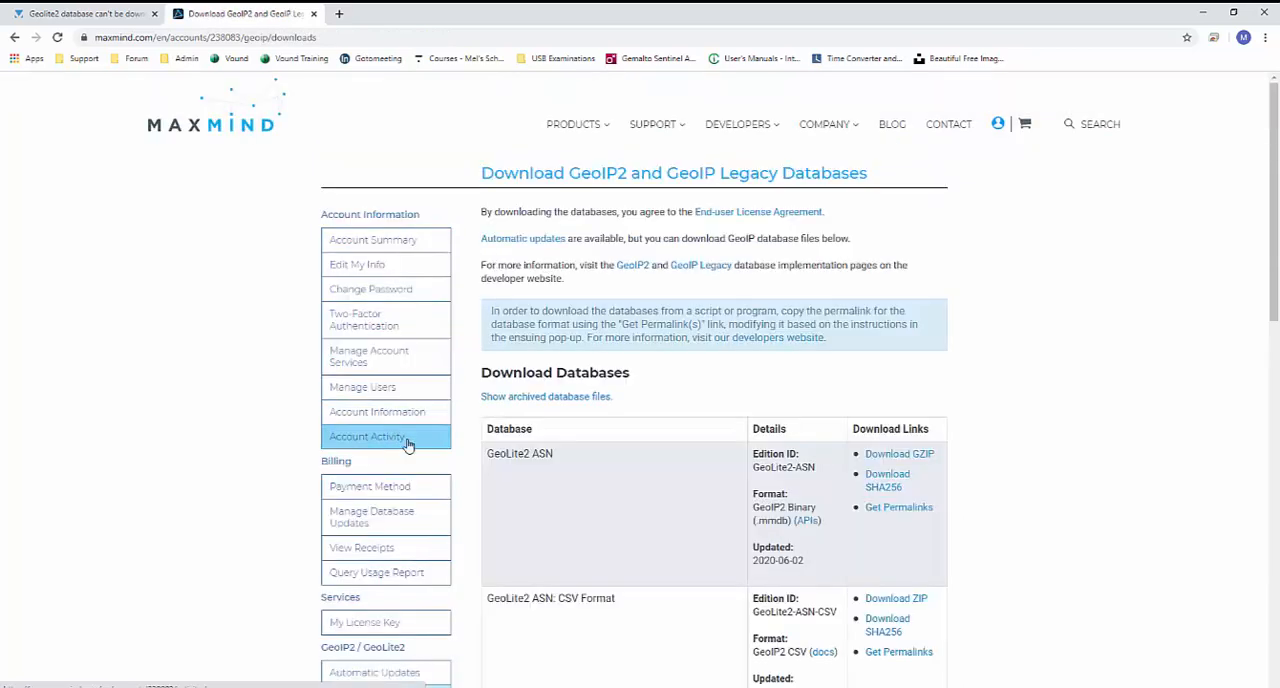
pyautogui.moveTo(688, 406)
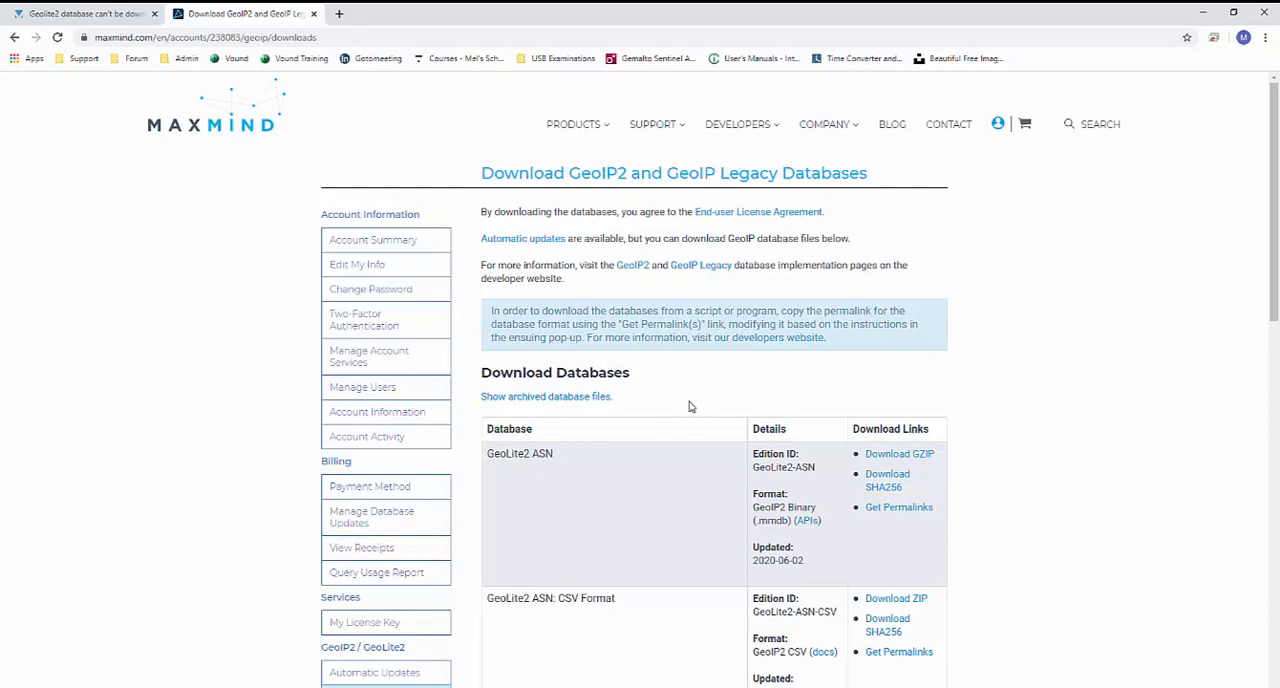
pyautogui.scroll(-3)
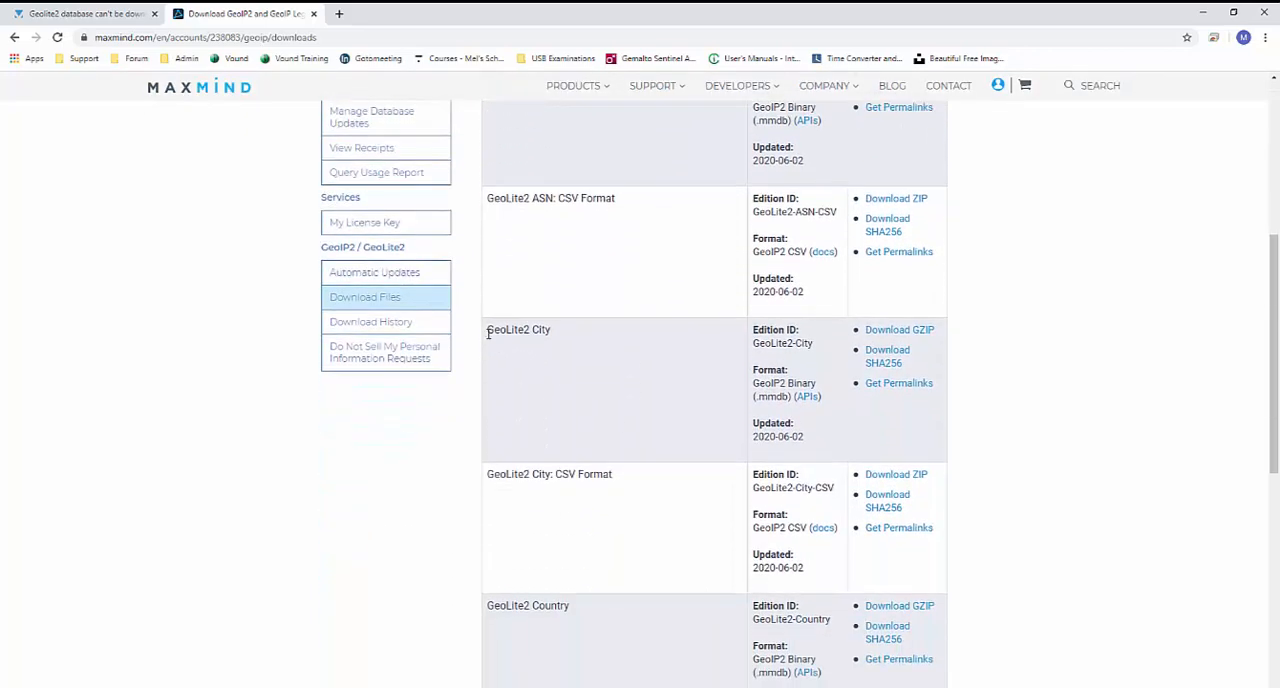
pyautogui.doubleClick(518, 329)
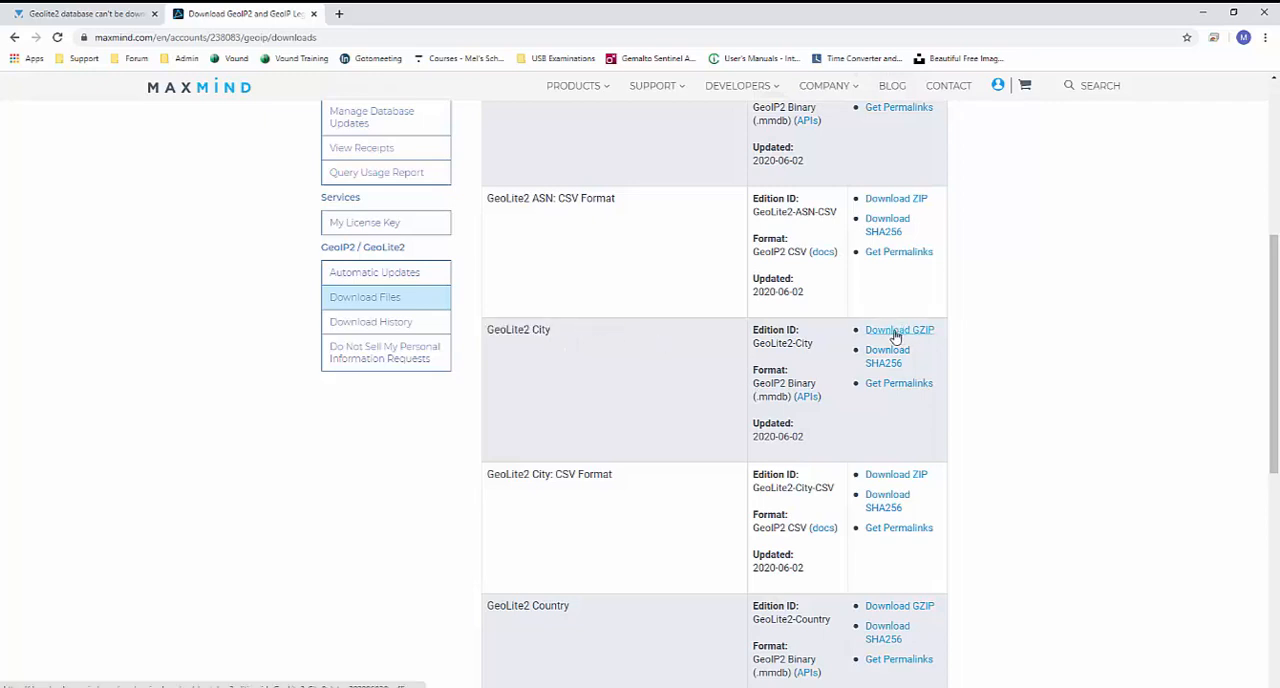
pyautogui.click(899, 329)
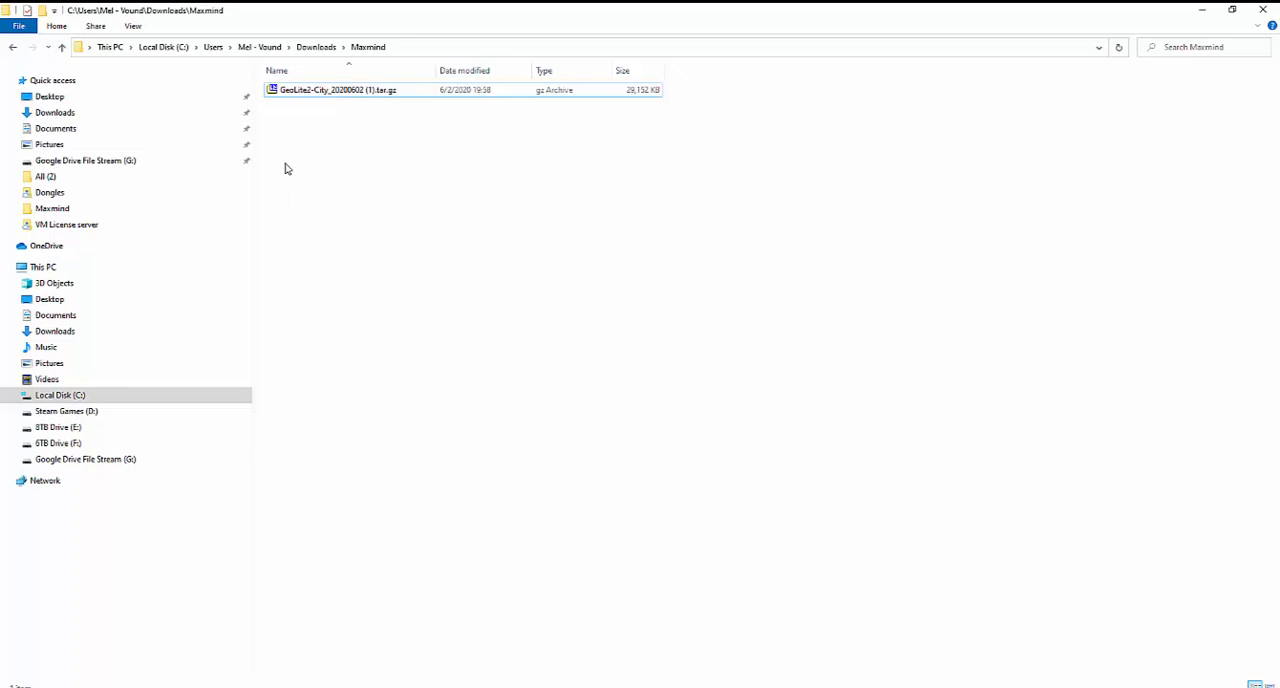
pyautogui.moveTo(312, 95)
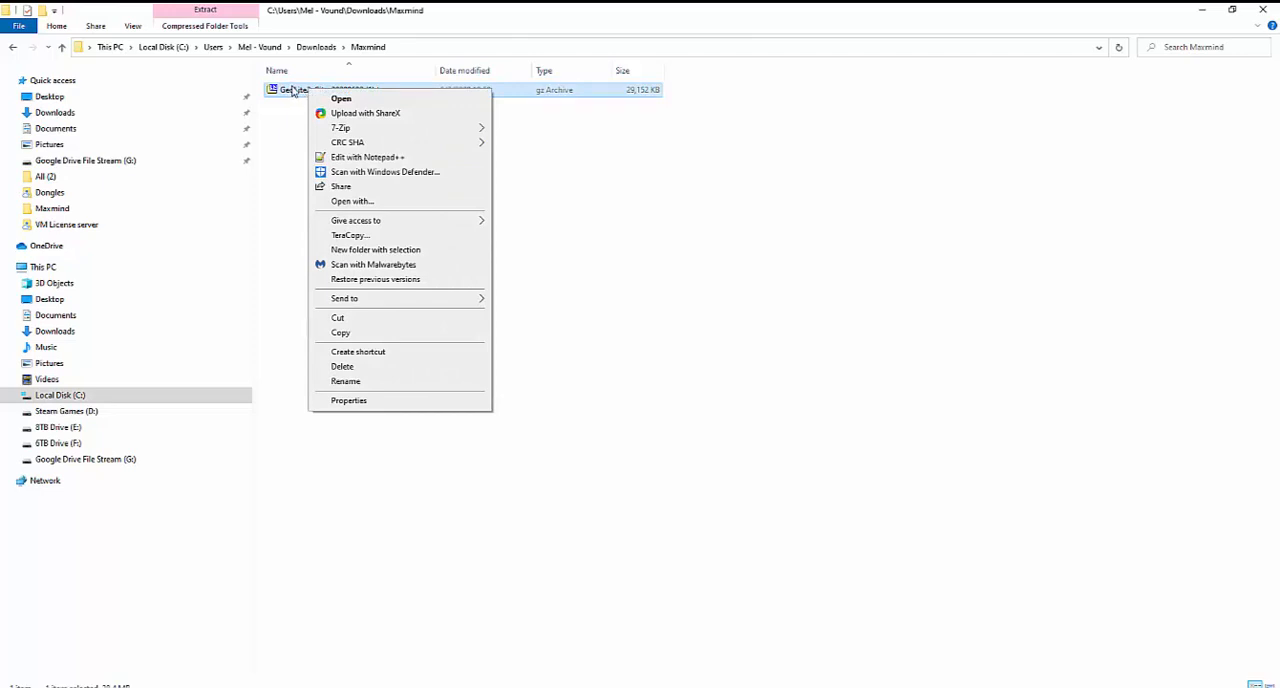
pyautogui.moveTo(341, 128)
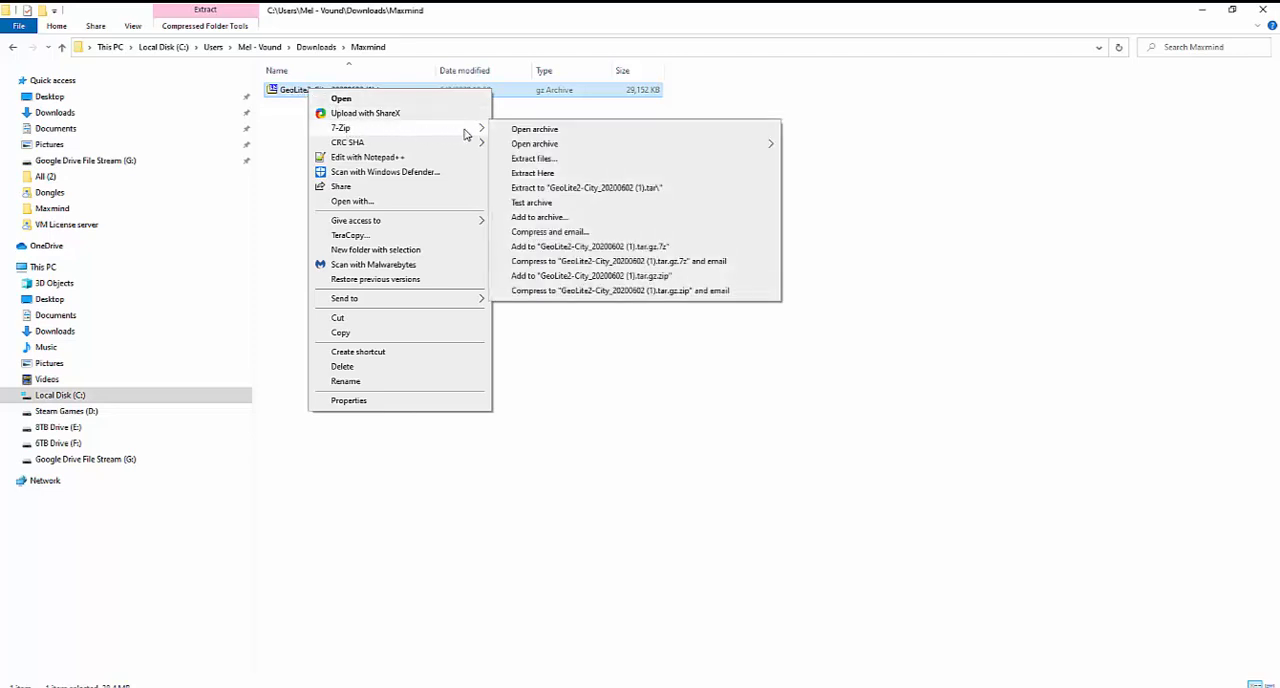
pyautogui.moveTo(563, 192)
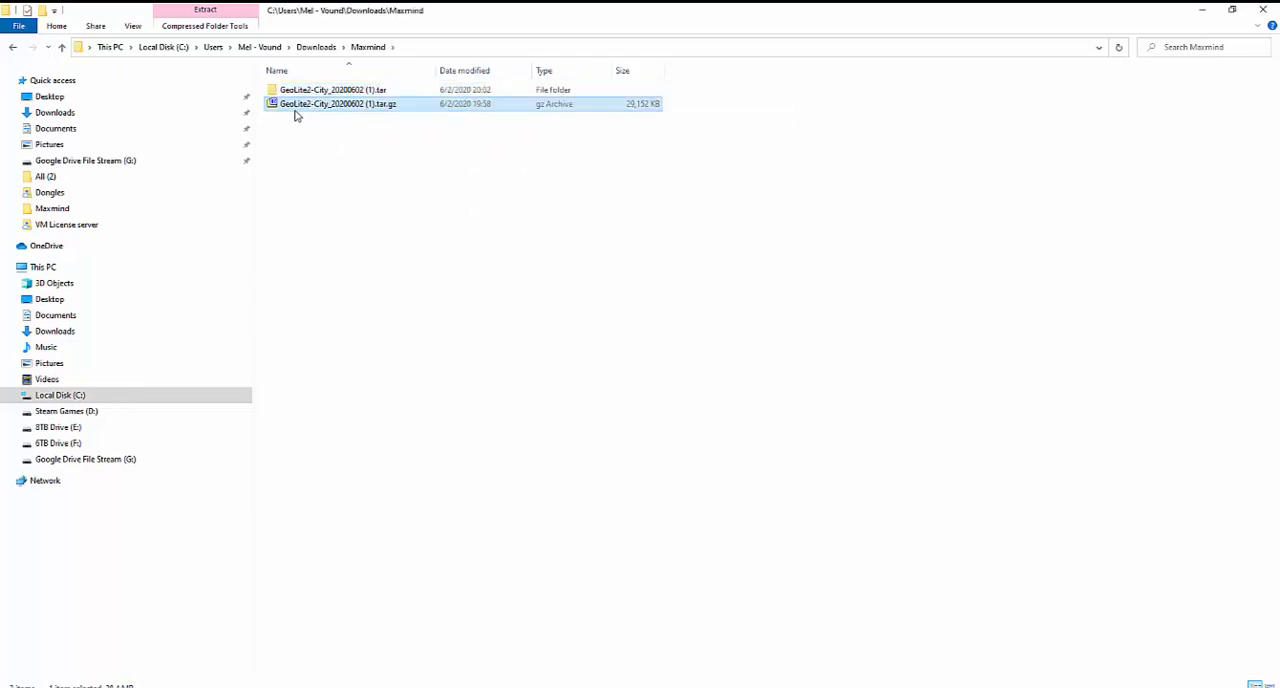
# Step: Extract the GeoLite2-City tar archive and open GeoLite2-City_20200602 to select GeoLite2-City.mmdb
pyautogui.doubleClick(332, 89)
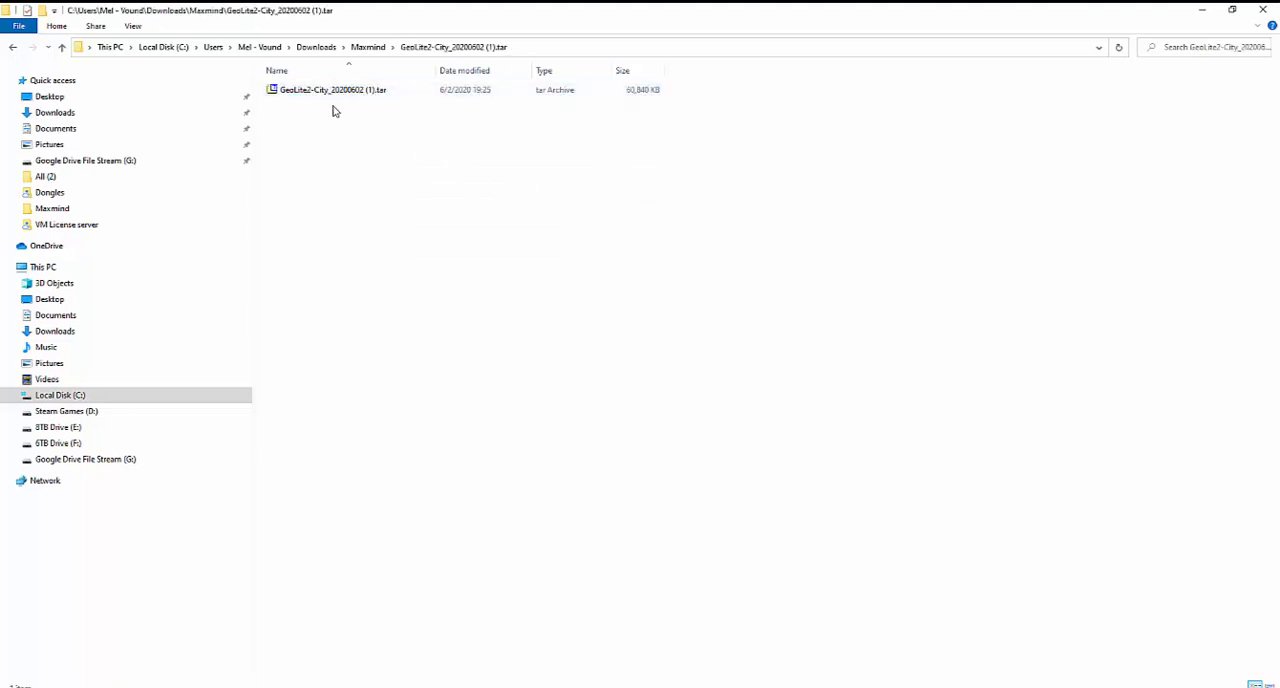
pyautogui.moveTo(295, 92)
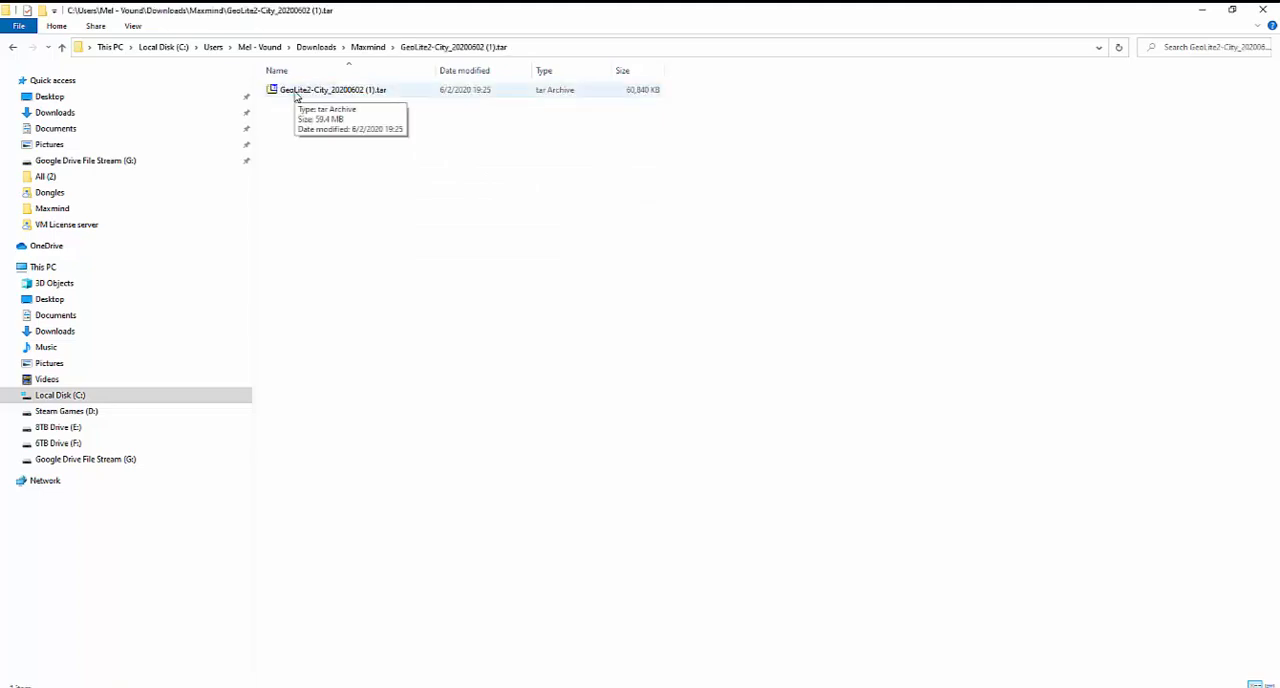
pyautogui.rightClick(335, 89)
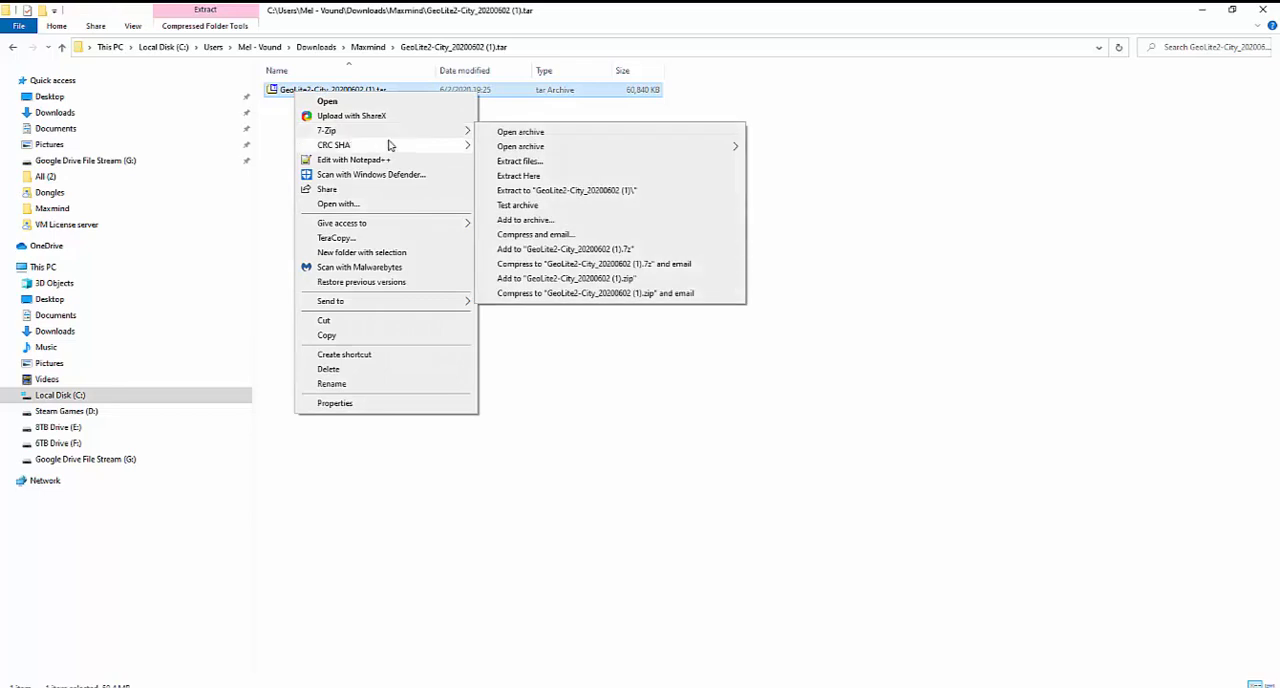
pyautogui.moveTo(557, 203)
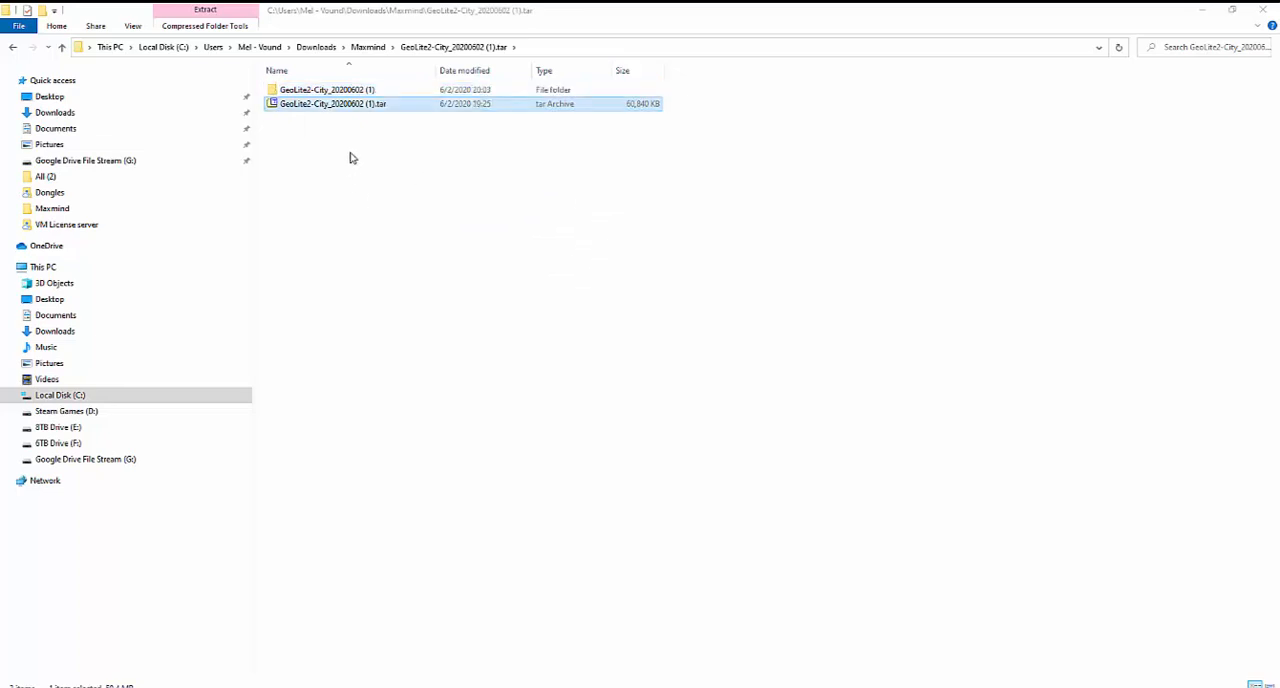
pyautogui.doubleClick(320, 89)
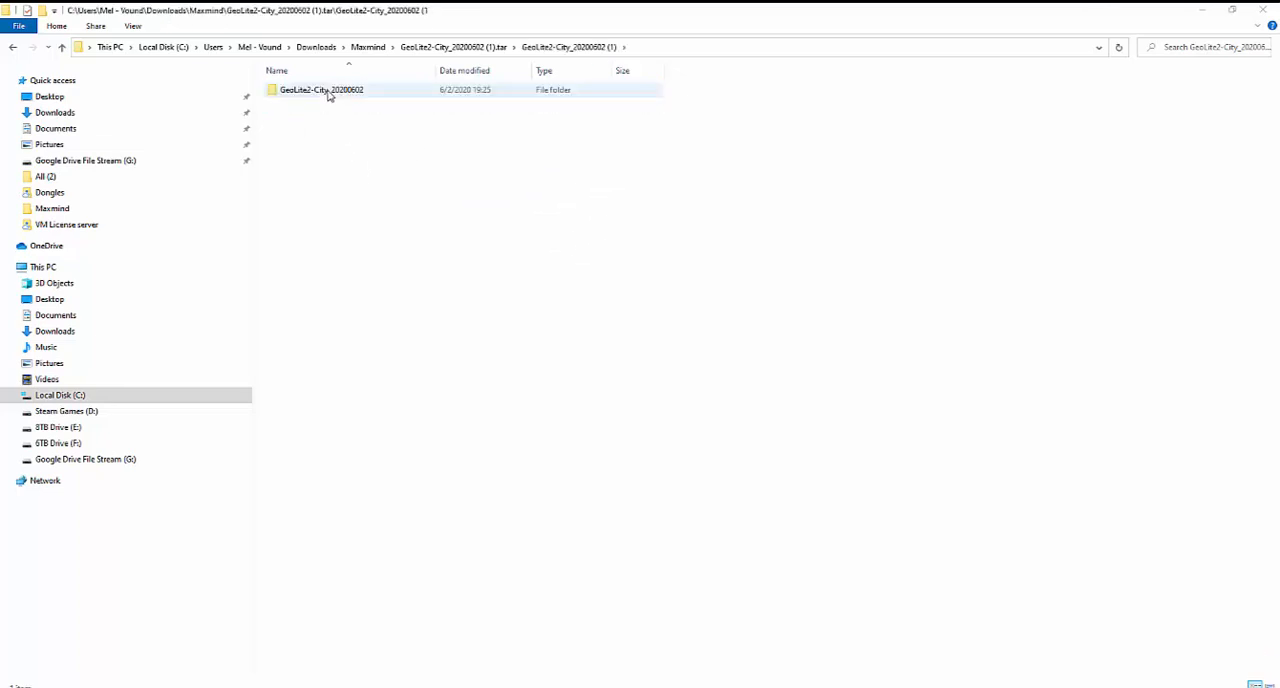
pyautogui.doubleClick(320, 89)
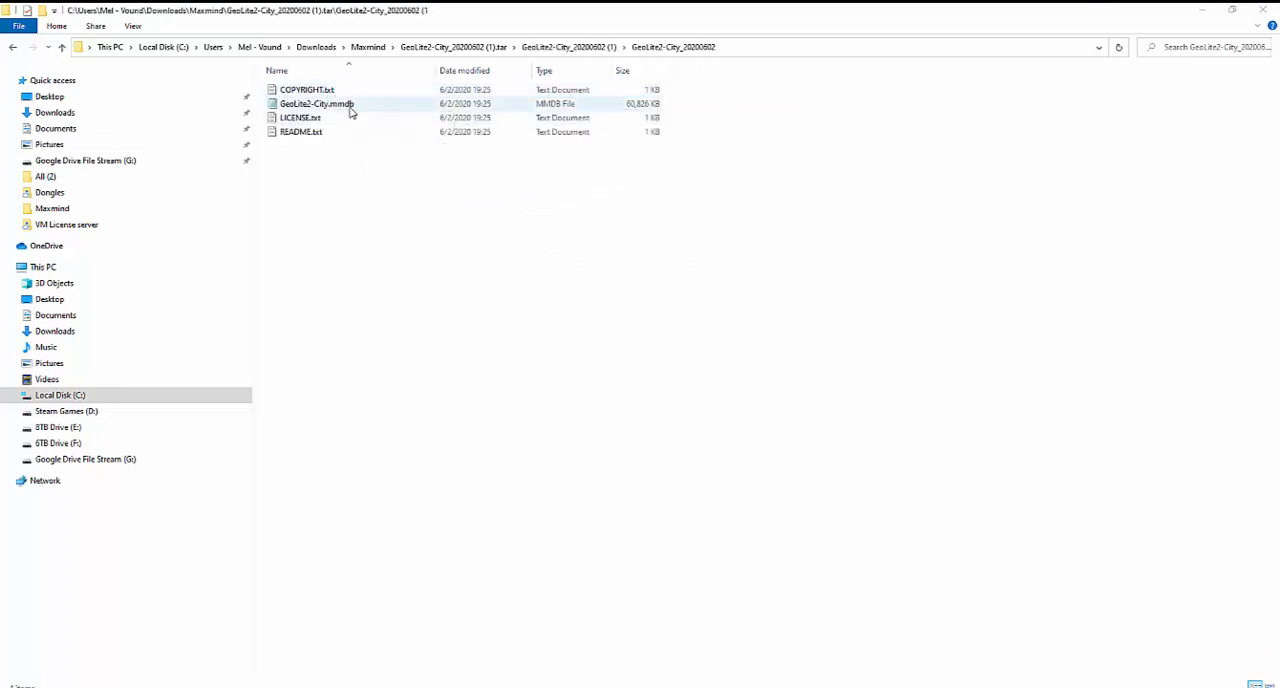
pyautogui.click(317, 104)
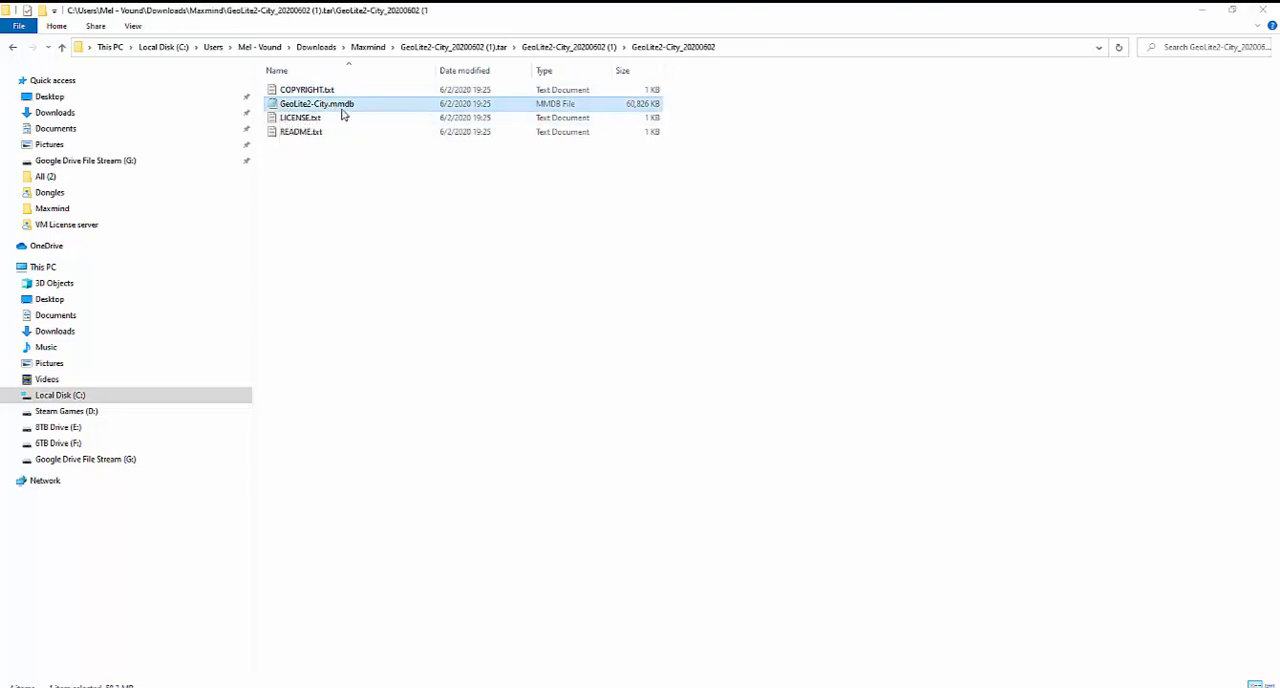
pyautogui.moveTo(357, 114)
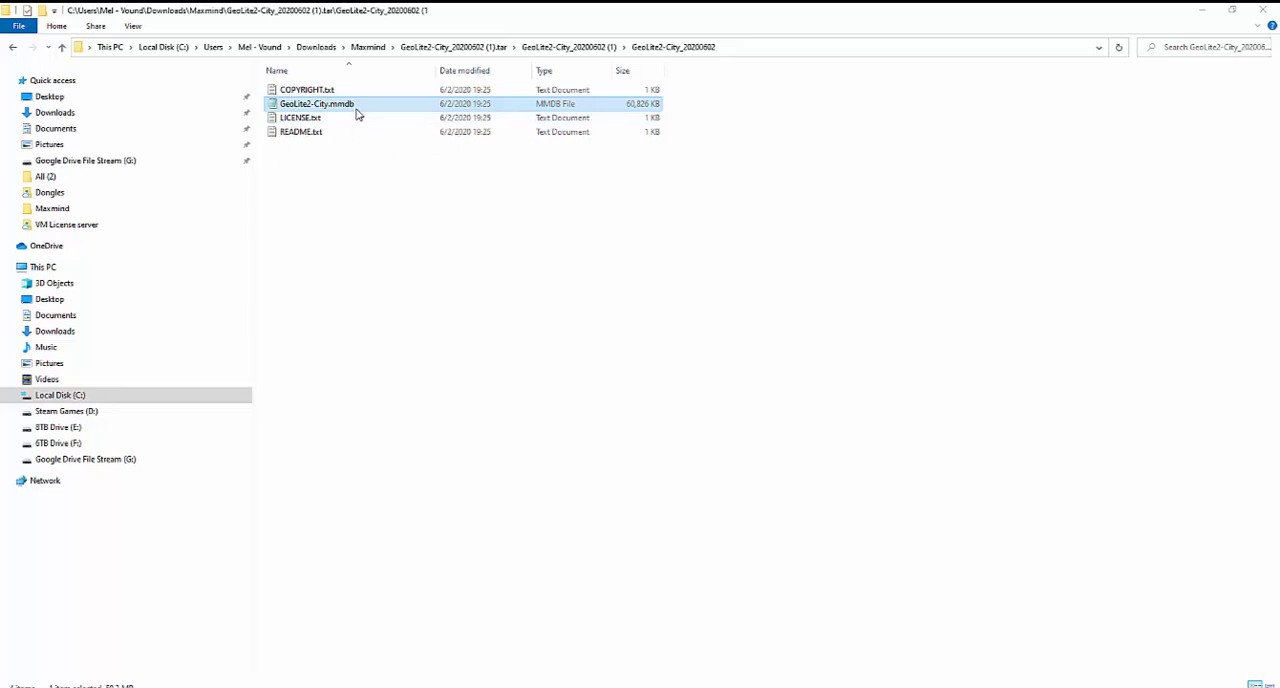
pyautogui.moveTo(420, 206)
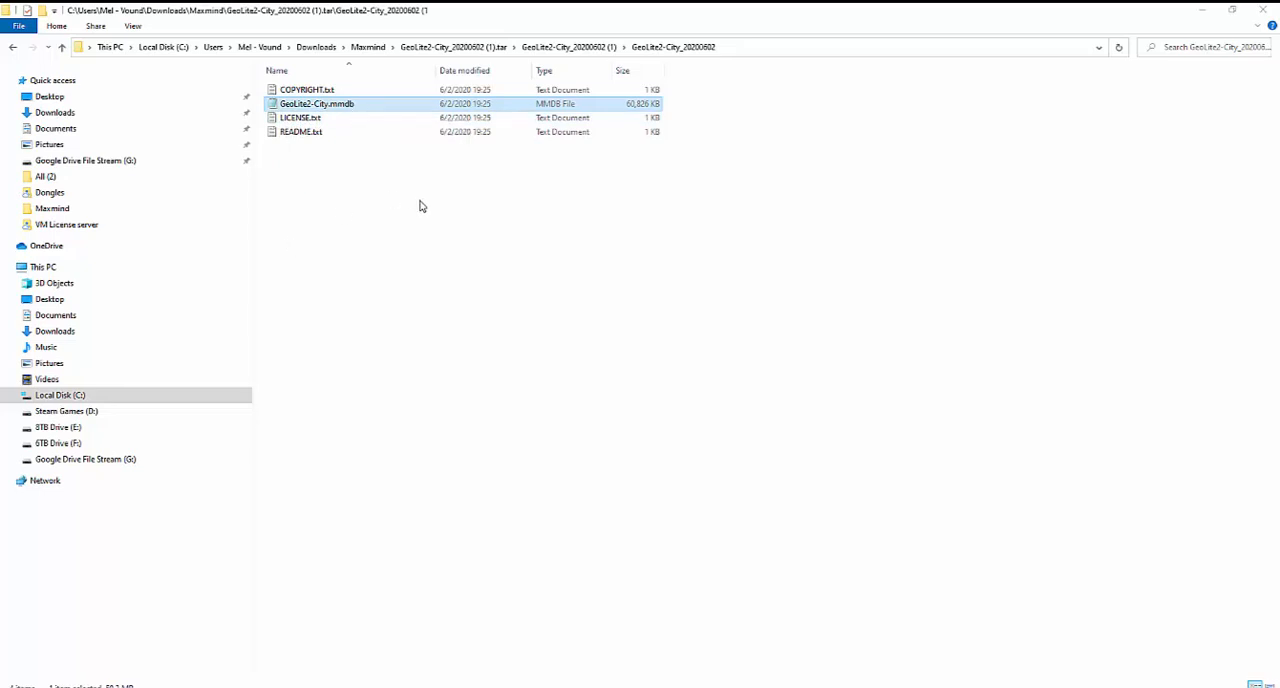
pyautogui.click(420, 205)
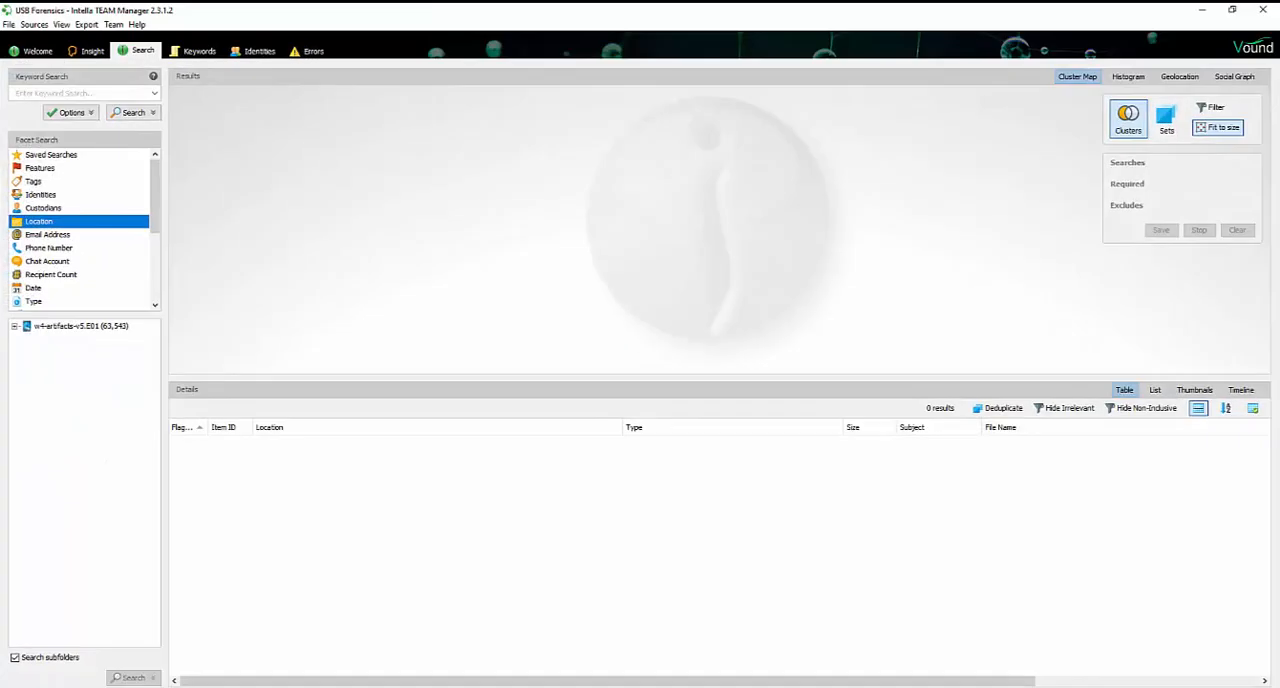
pyautogui.moveTo(322, 585)
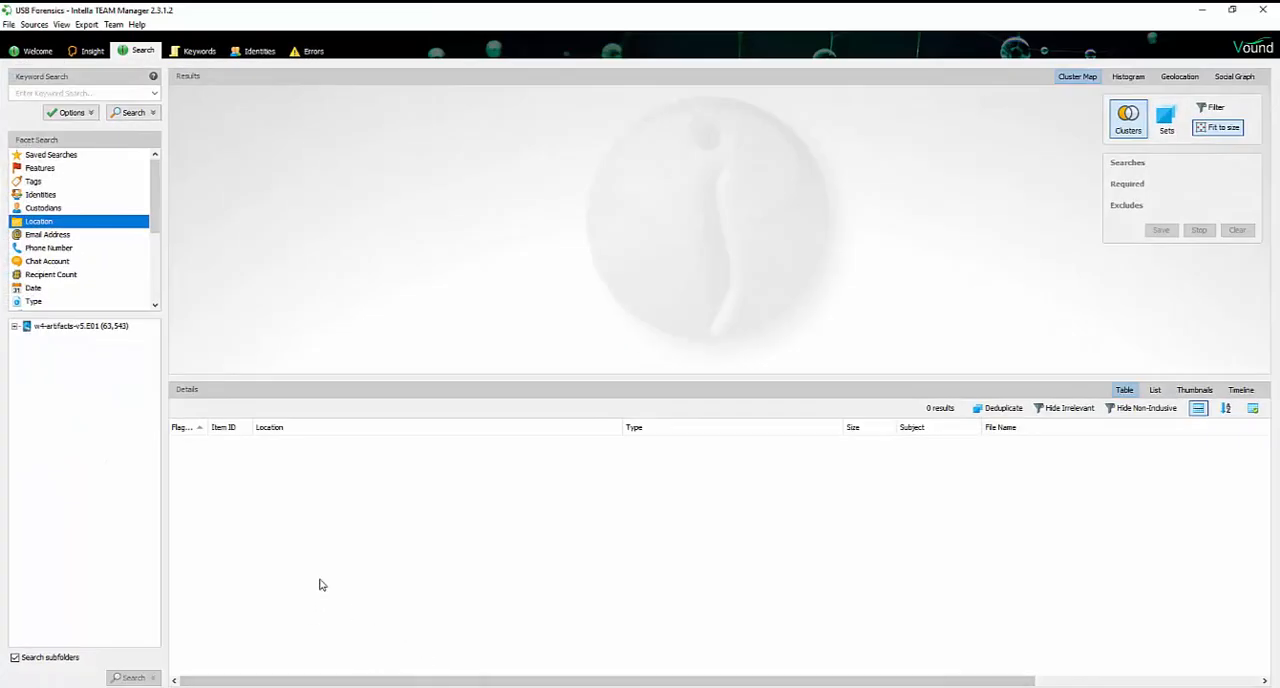
pyautogui.moveTo(289, 306)
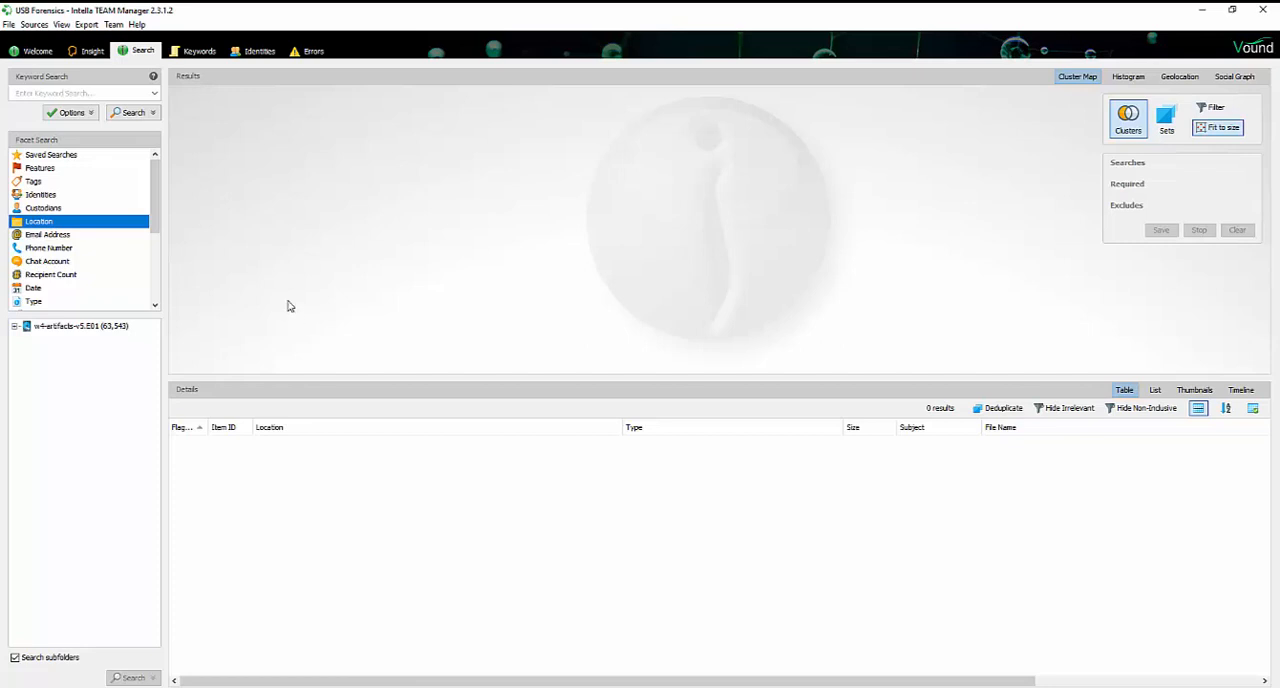
pyautogui.moveTo(20, 32)
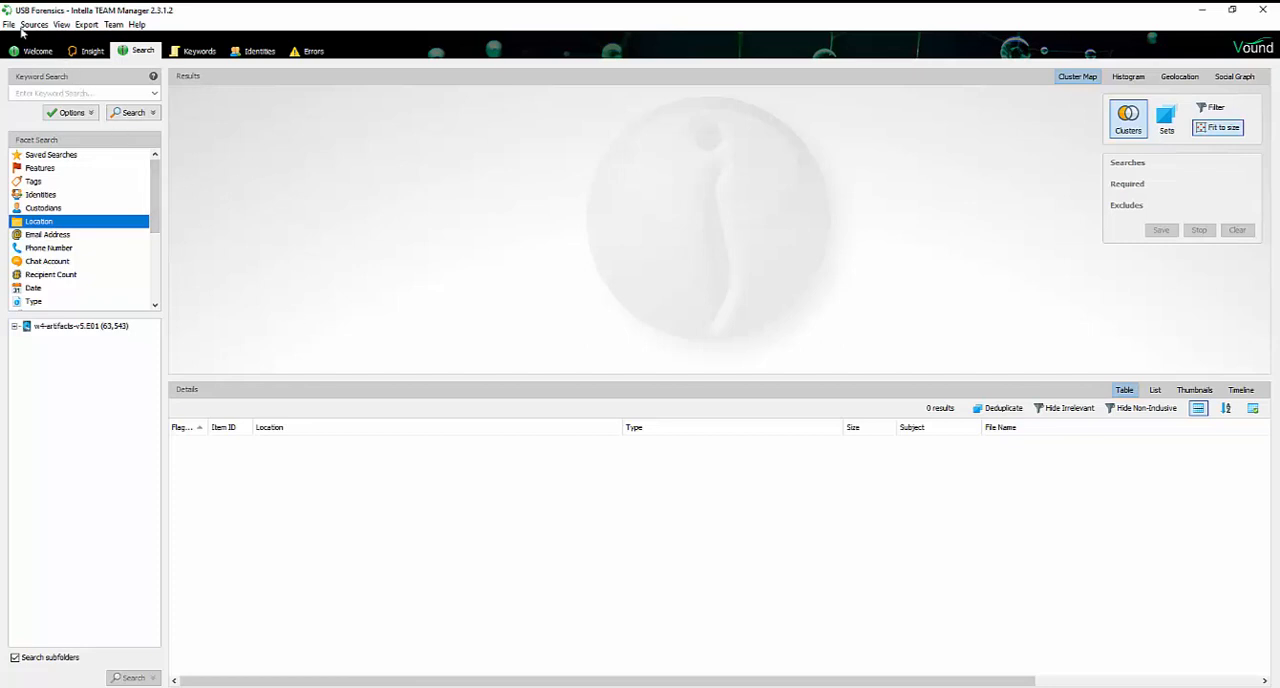
# Step: Open Preferences from the File menu in Intella TEAM Manager
pyautogui.click(9, 24)
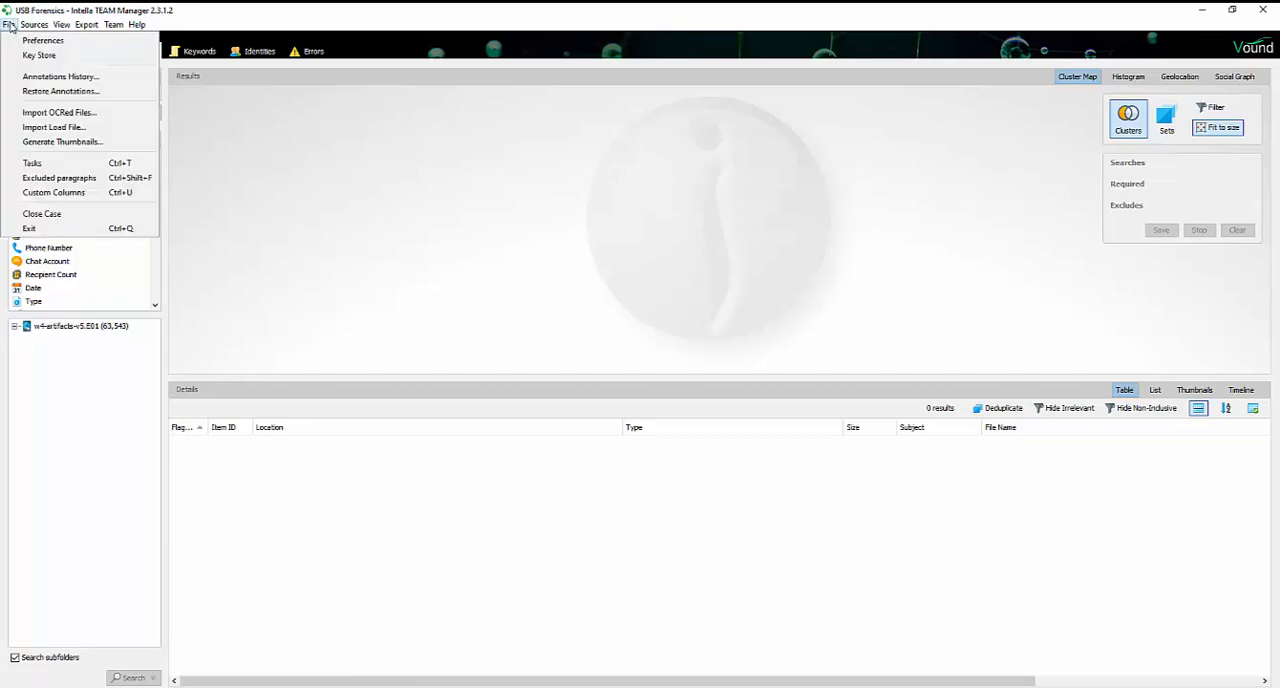
pyautogui.moveTo(43, 40)
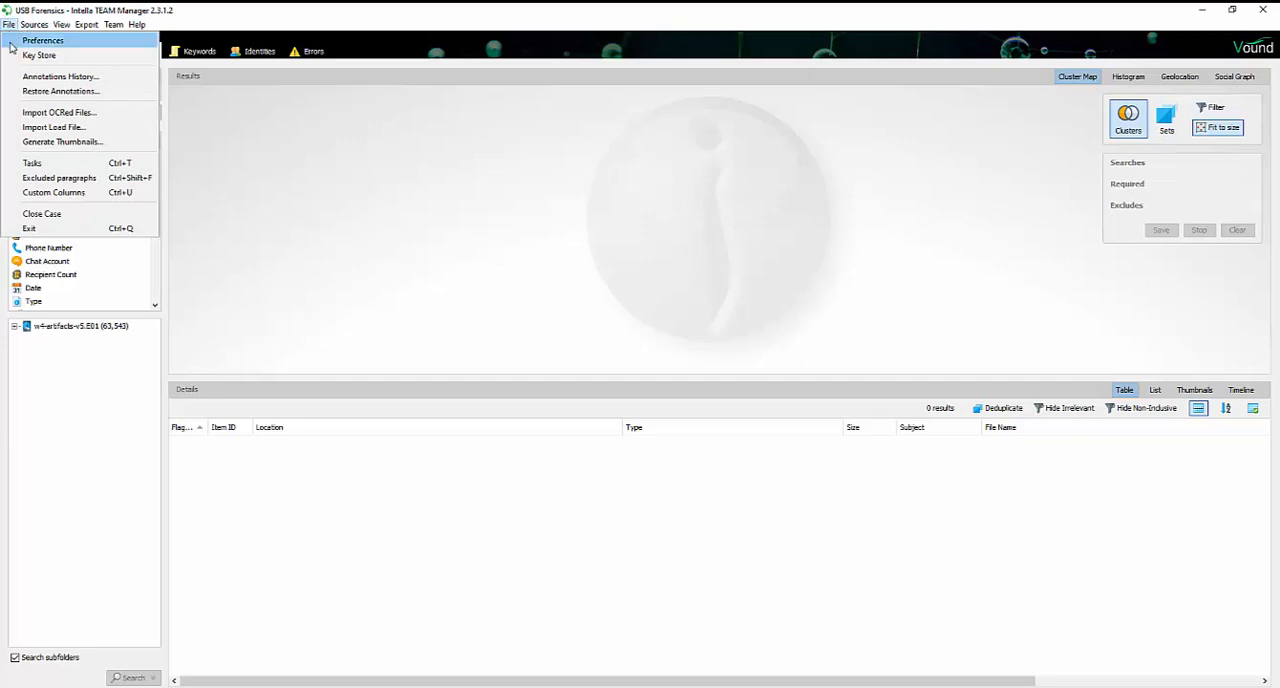
pyautogui.click(42, 40)
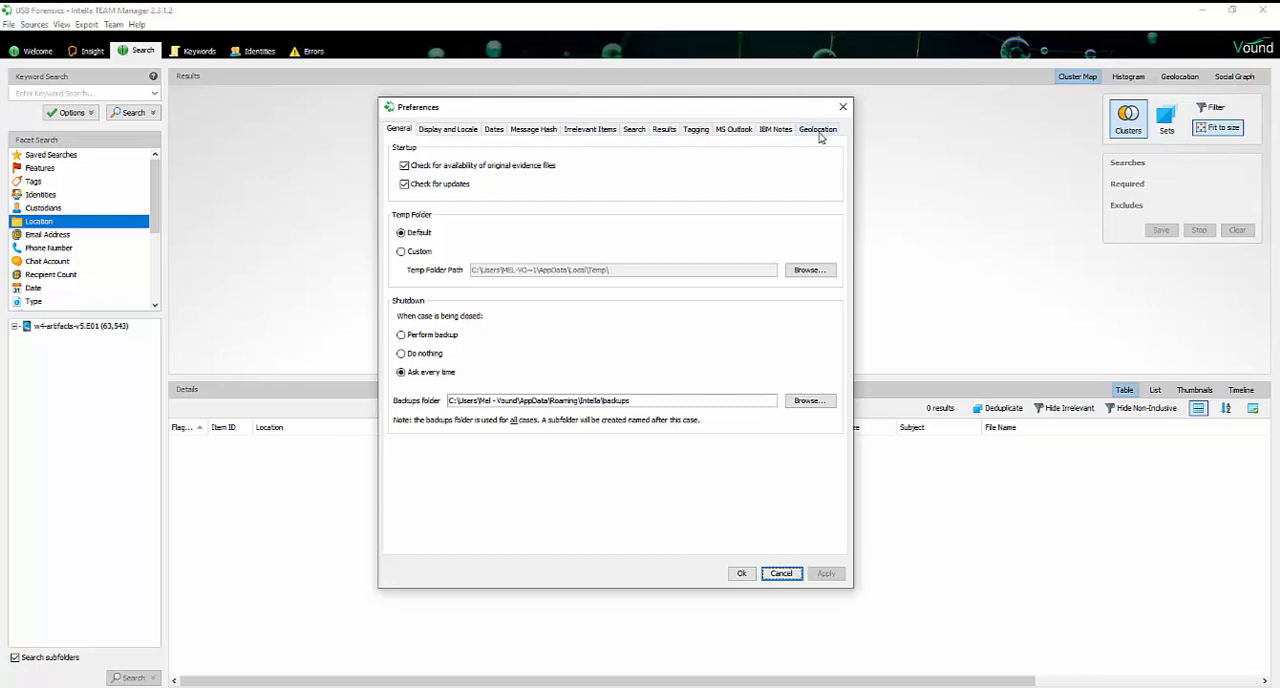
# Step: Switch Preferences to the Geolocation tab, showing no GeoIP2/GeoLite2 database found
pyautogui.click(817, 129)
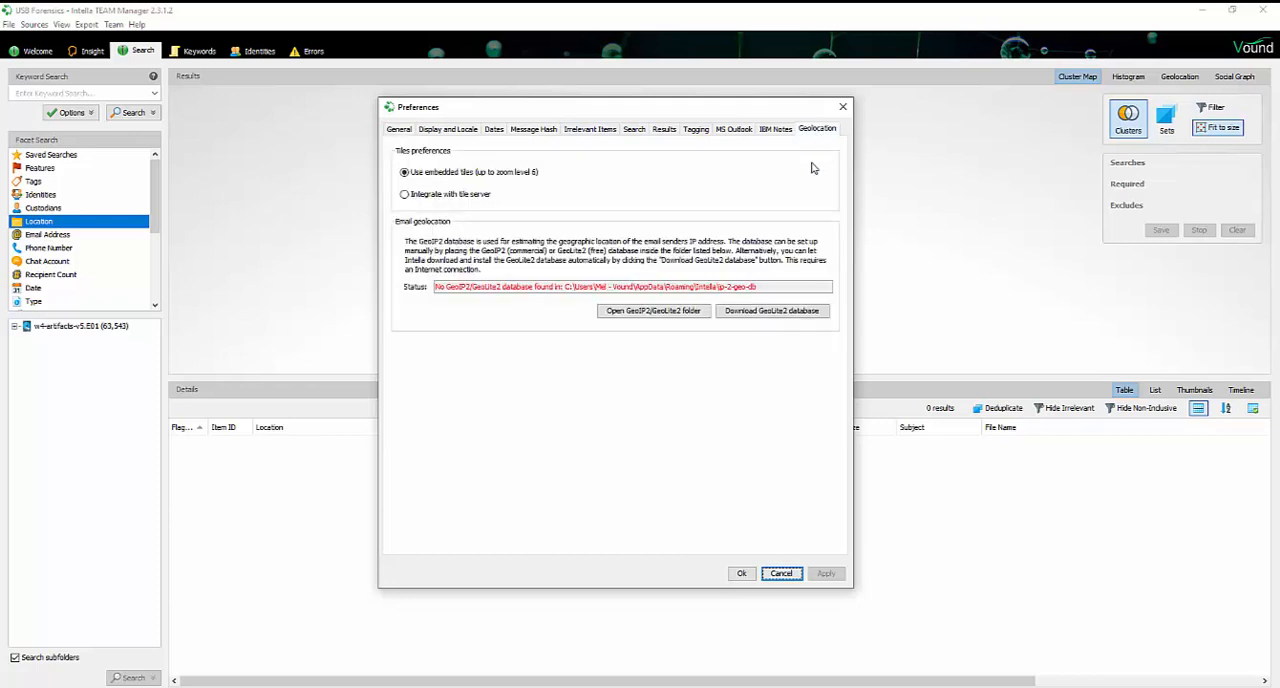
pyautogui.moveTo(475, 330)
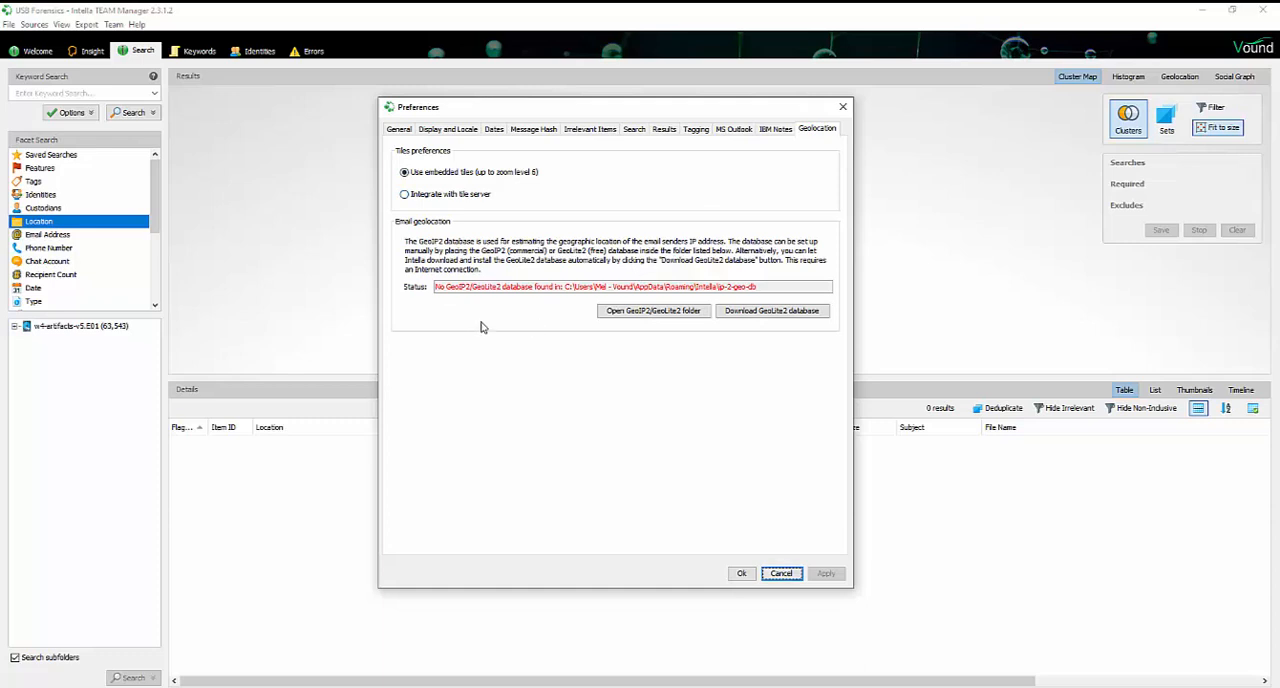
pyautogui.moveTo(545, 348)
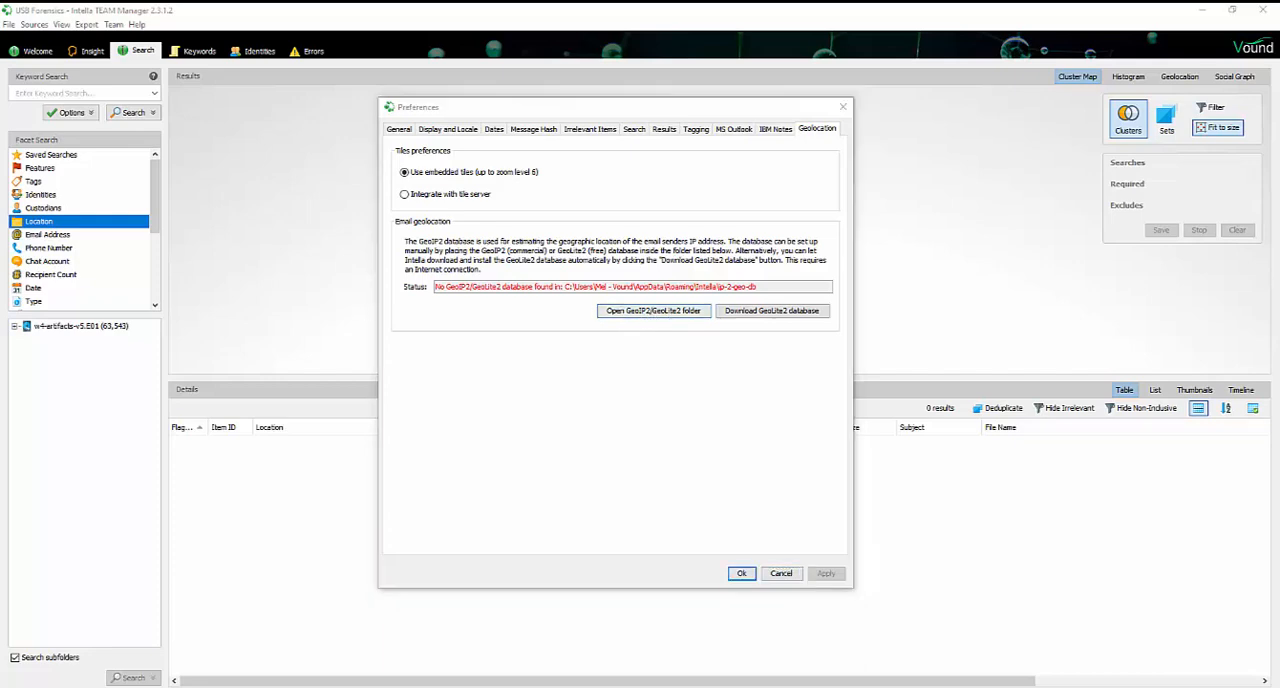
# Step: Open the ip-2-geo-db folder and move GeoLite2-City.mmdb into it
pyautogui.click(653, 311)
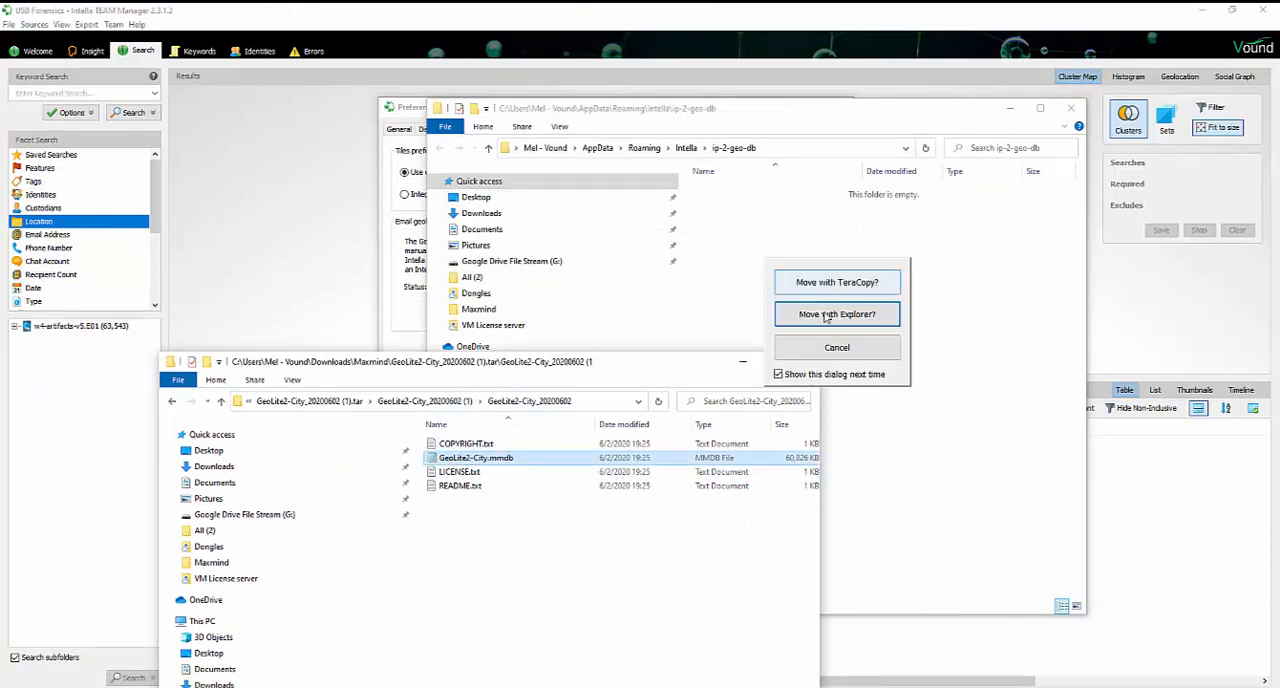
pyautogui.click(836, 314)
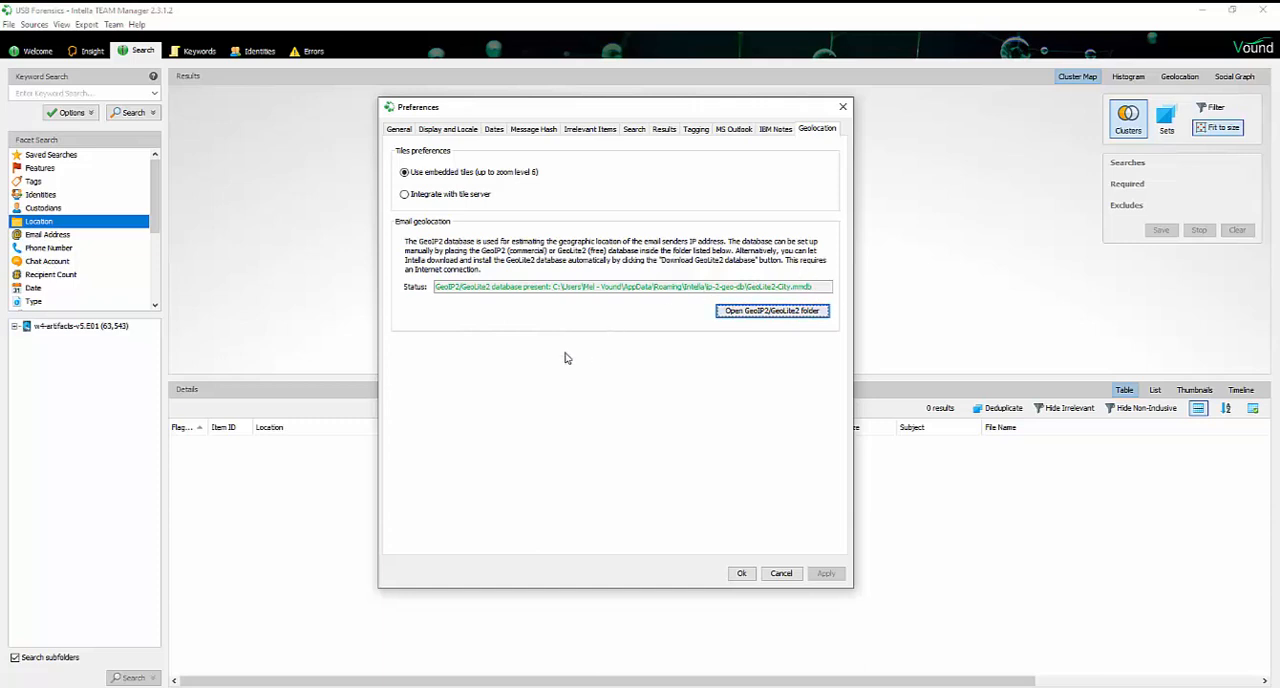
pyautogui.moveTo(591, 380)
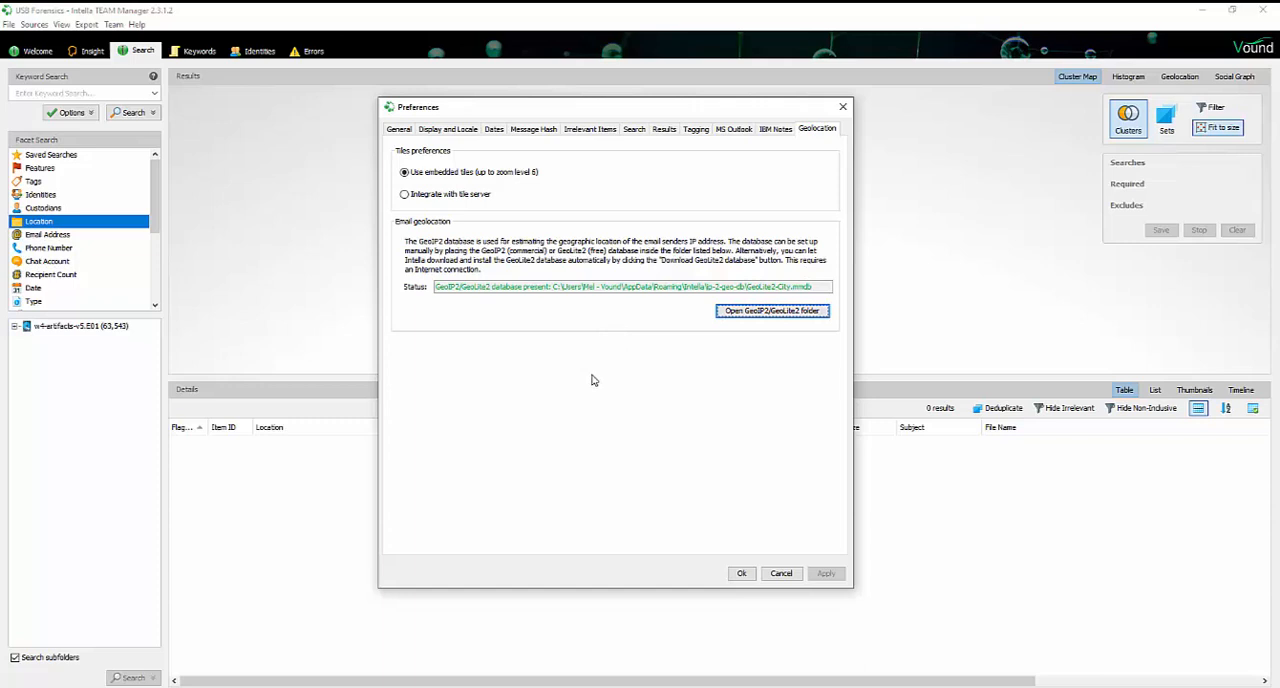